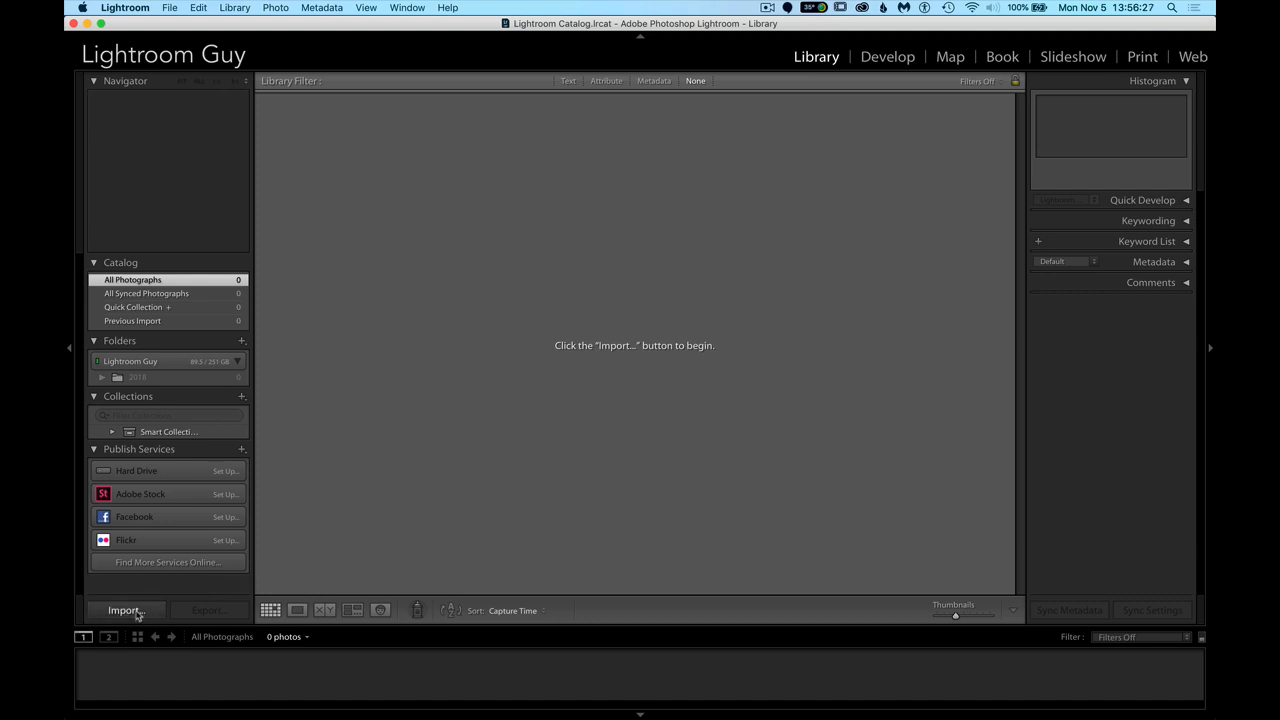
Attempt to import the NIKON Z 7 card in Lightroom and dismiss the unreadable-NEF import report.
click(124, 610)
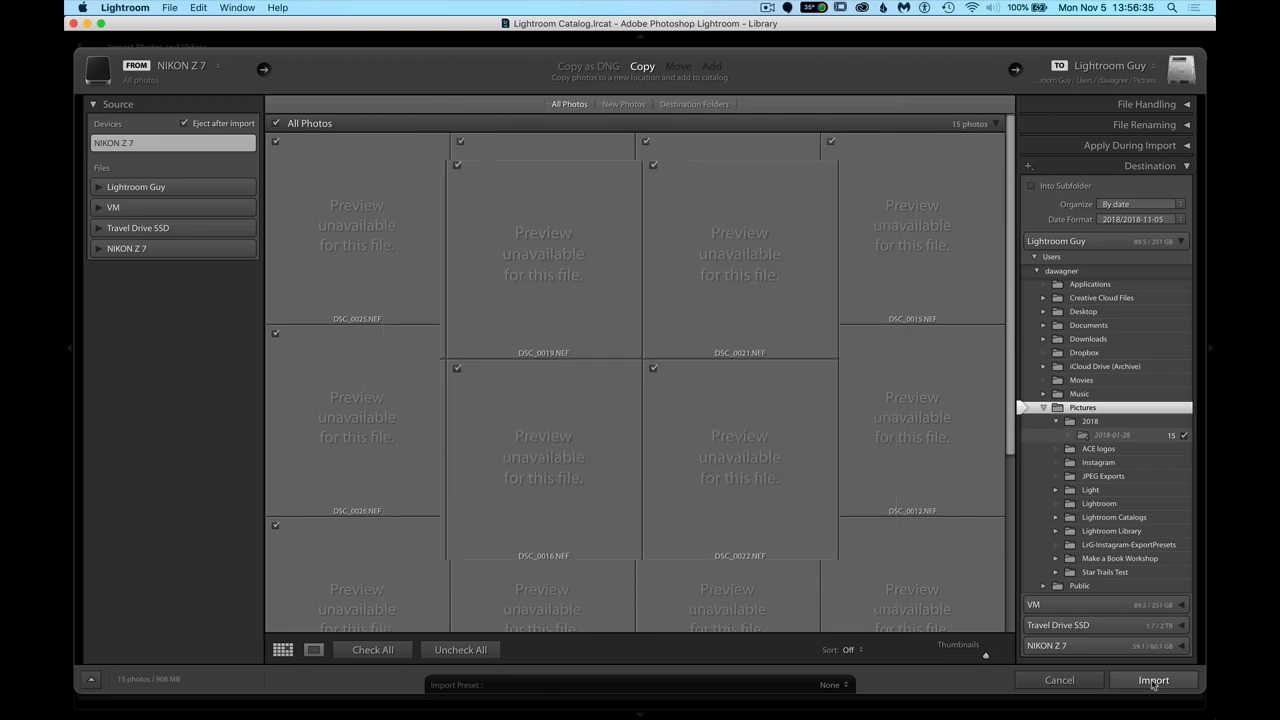
click(1152, 680)
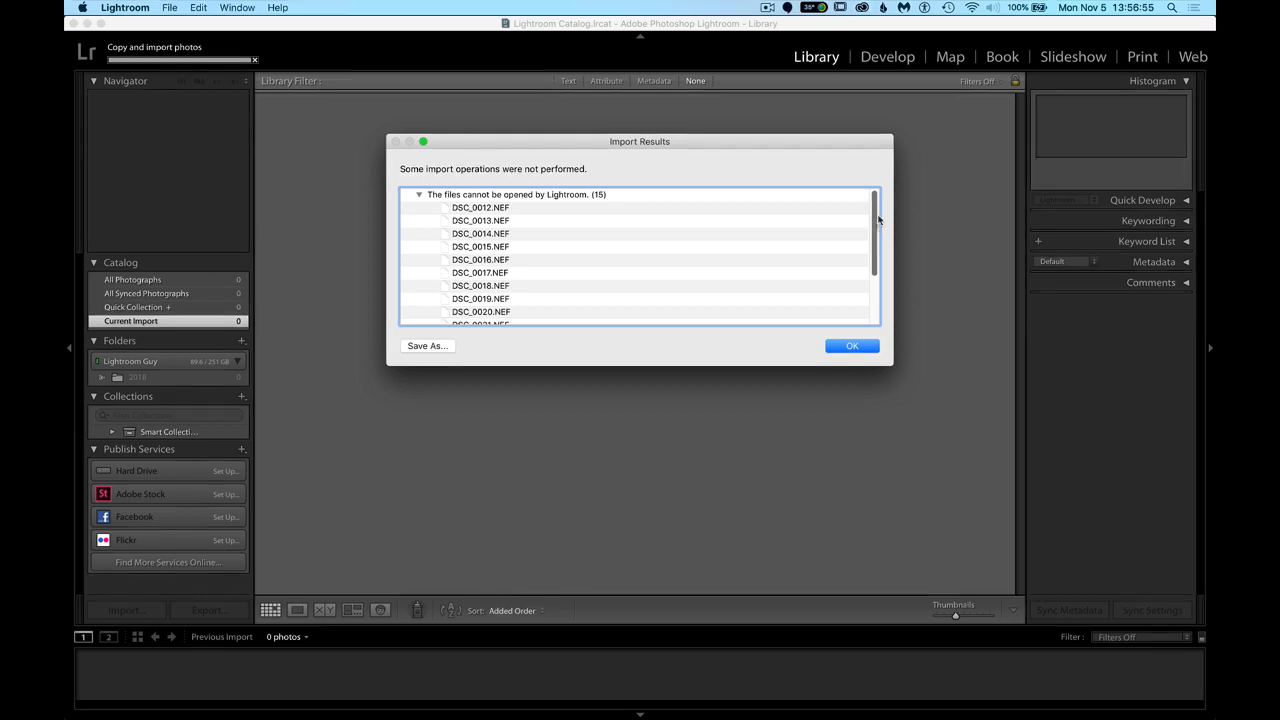
mouse_move(852, 346)
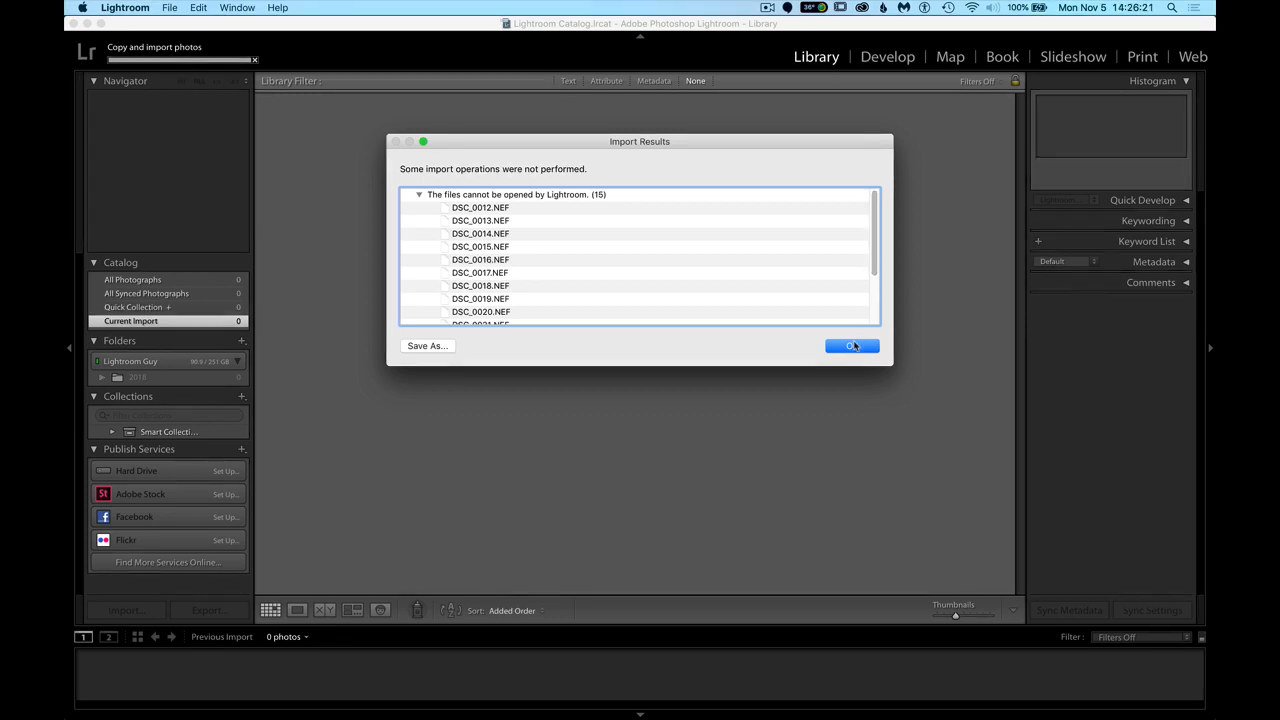
click(852, 344)
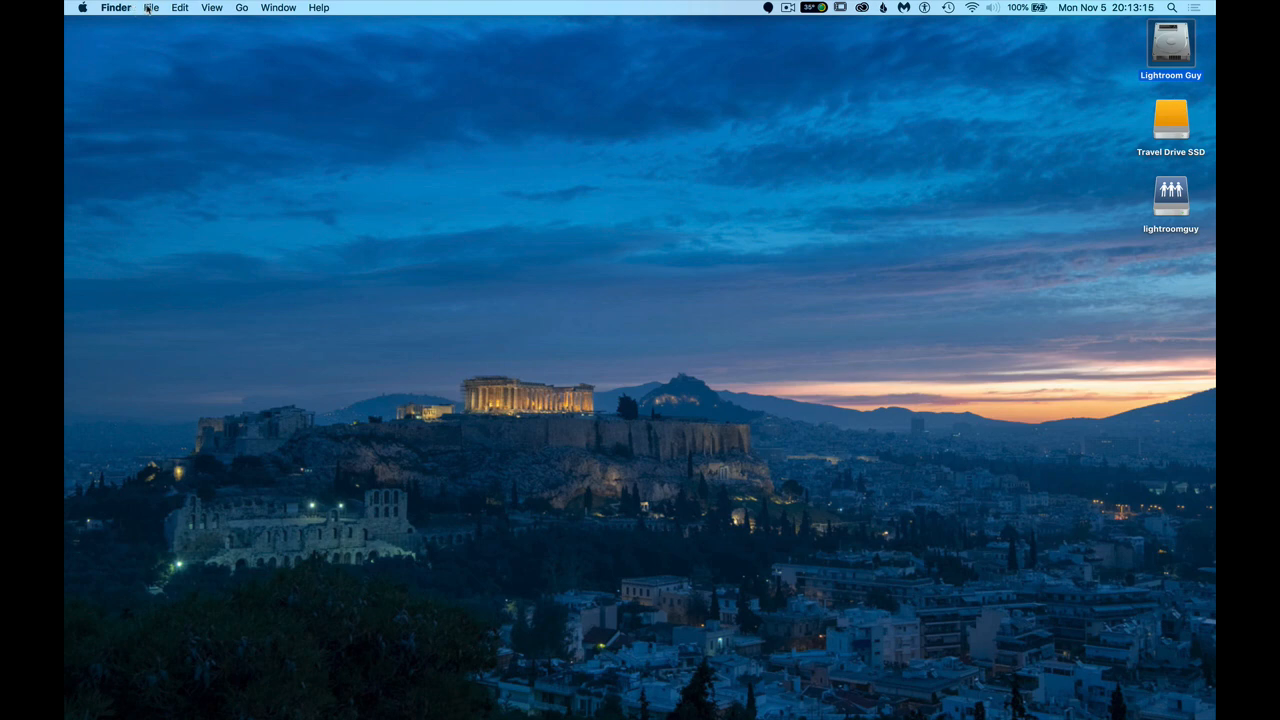
Copy every file from the card's DCIM/100NCZ_7 folder into the My Photos desktop folder.
click(152, 8)
text(My Photos)
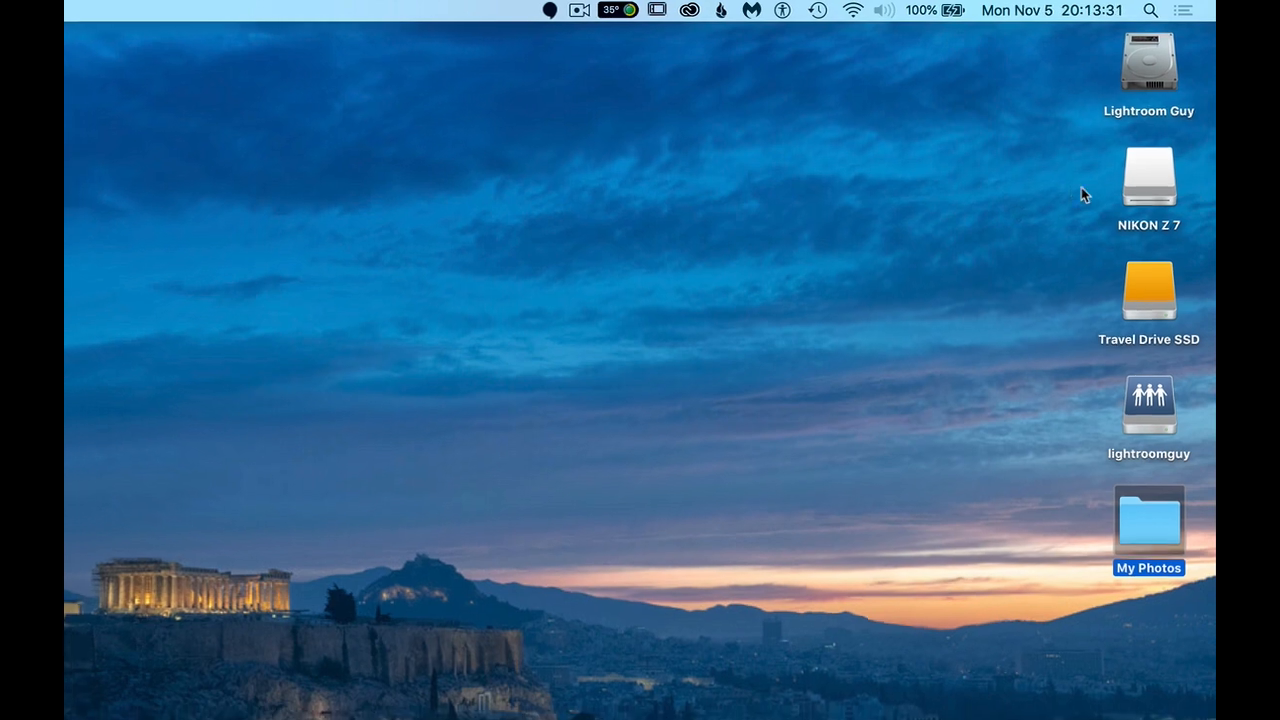
double_click(1148, 176)
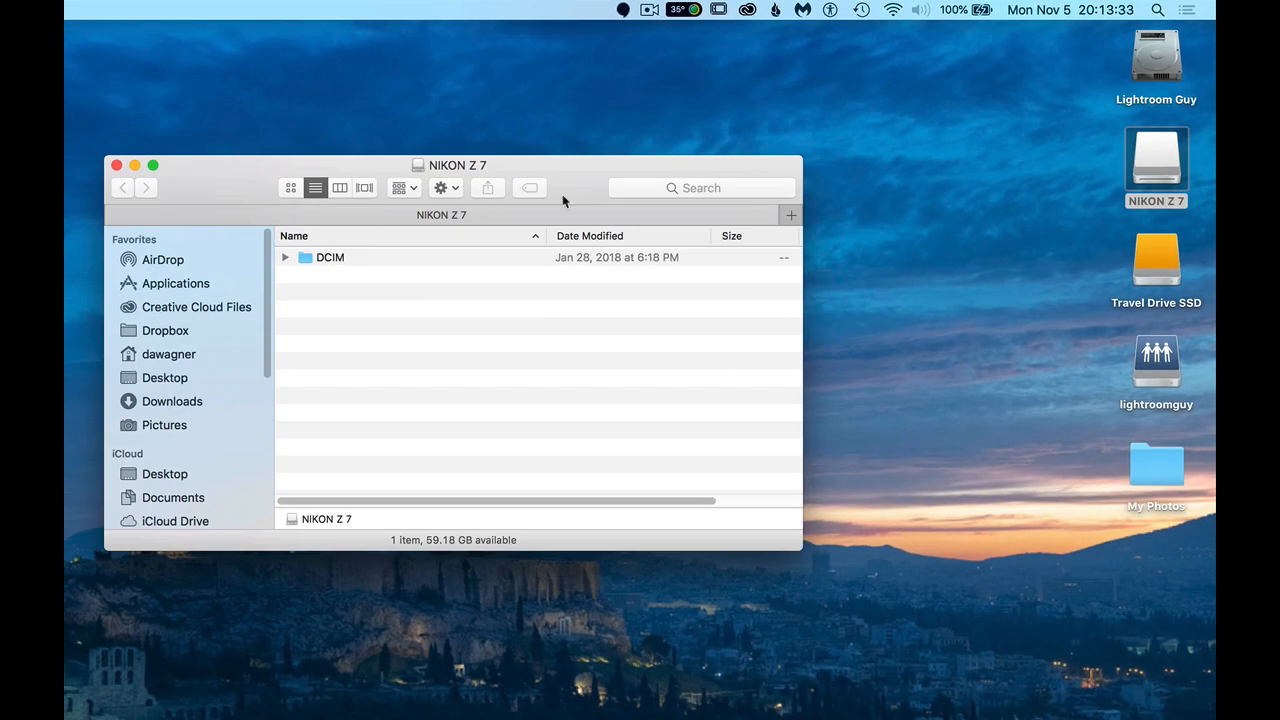
double_click(330, 256)
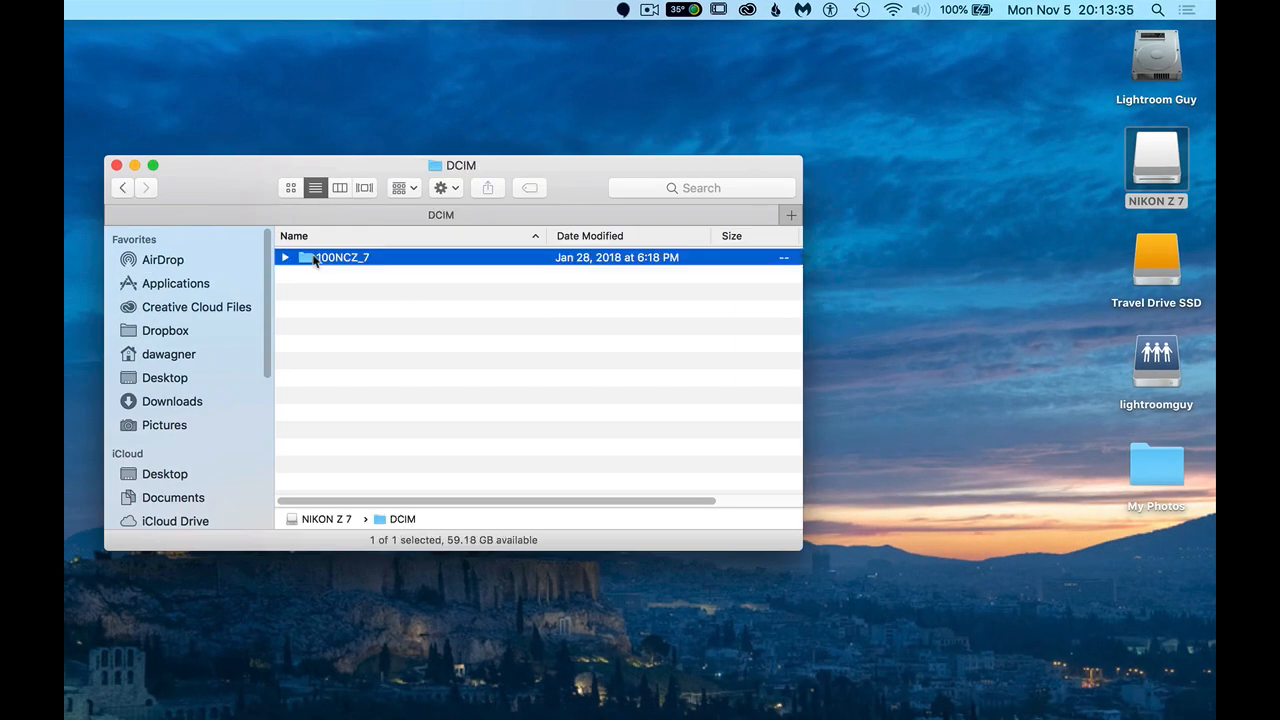
double_click(338, 256)
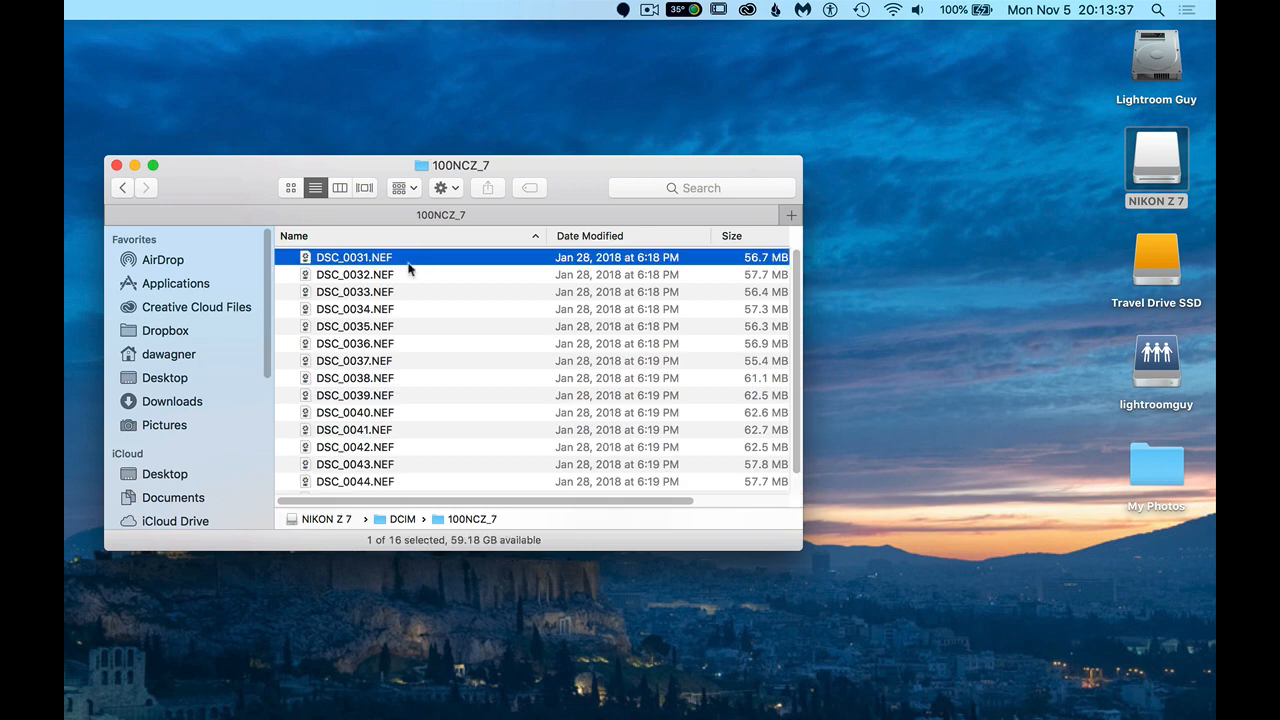
key(cmd+a)
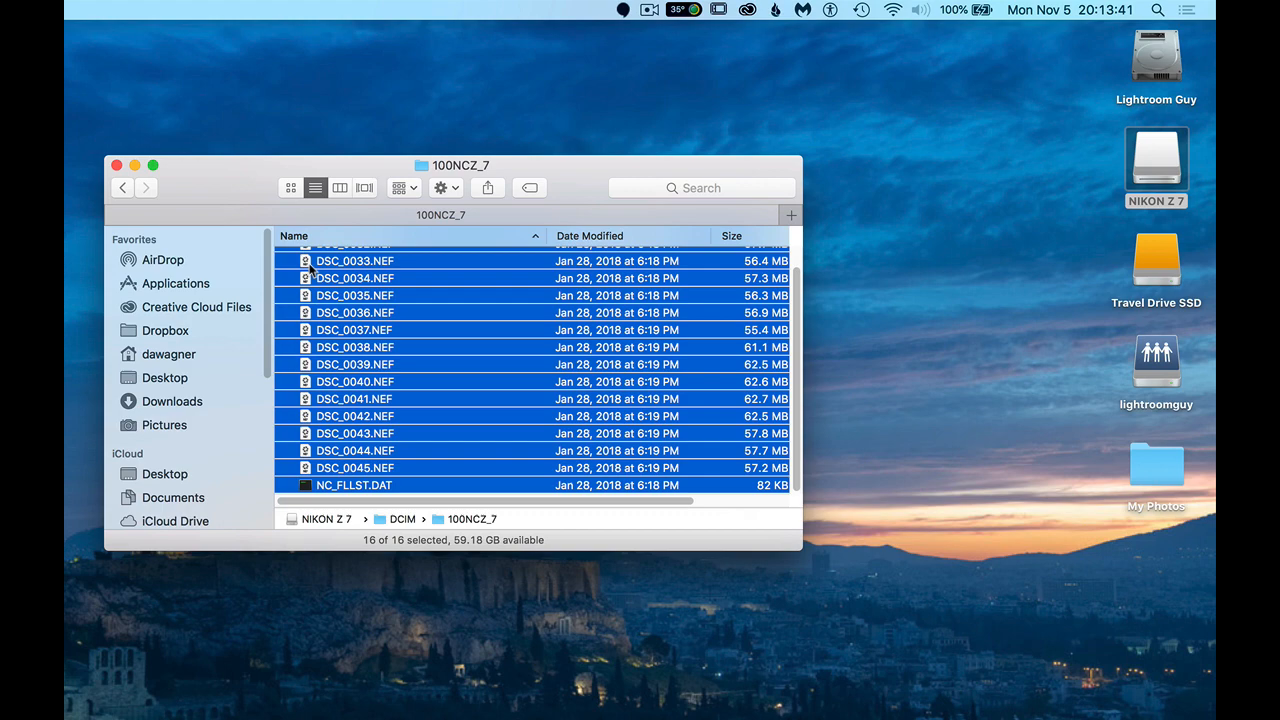
drag(356, 260, 1170, 440)
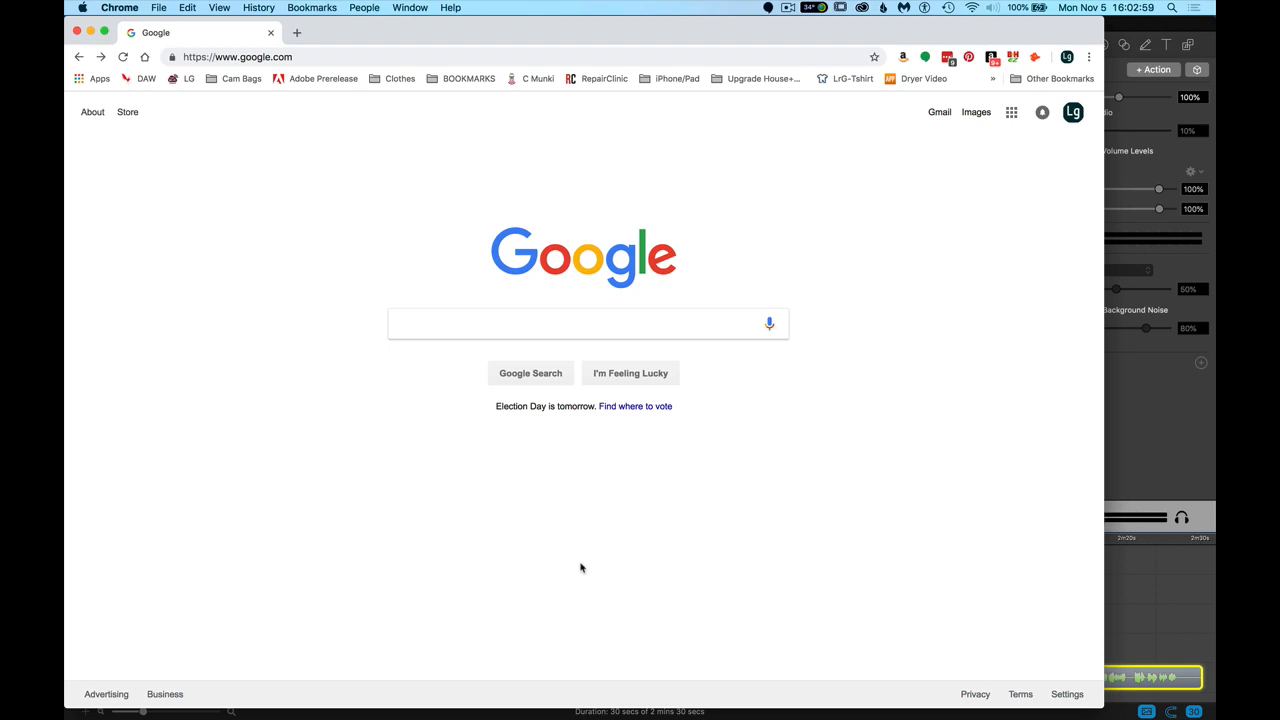
Search Google for 'adobe dng converter download' and choose the Adobe Help Center result.
click(584, 324)
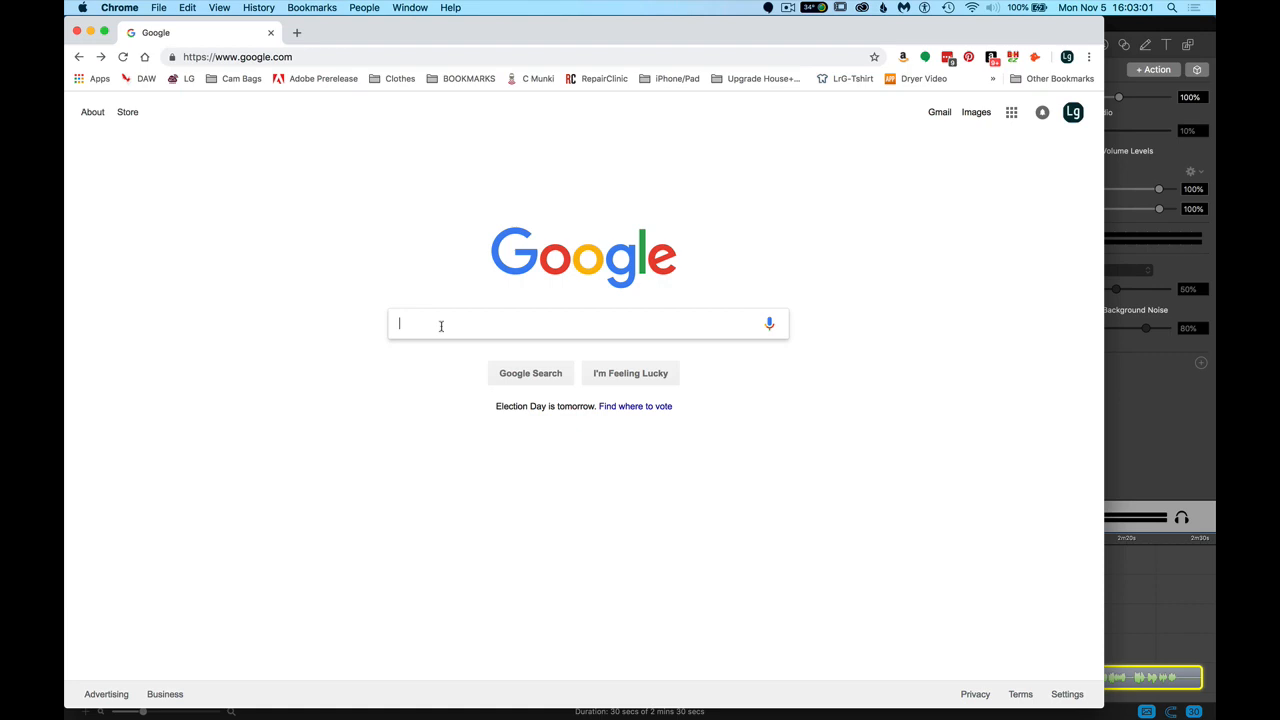
text(adobe dng converter download)
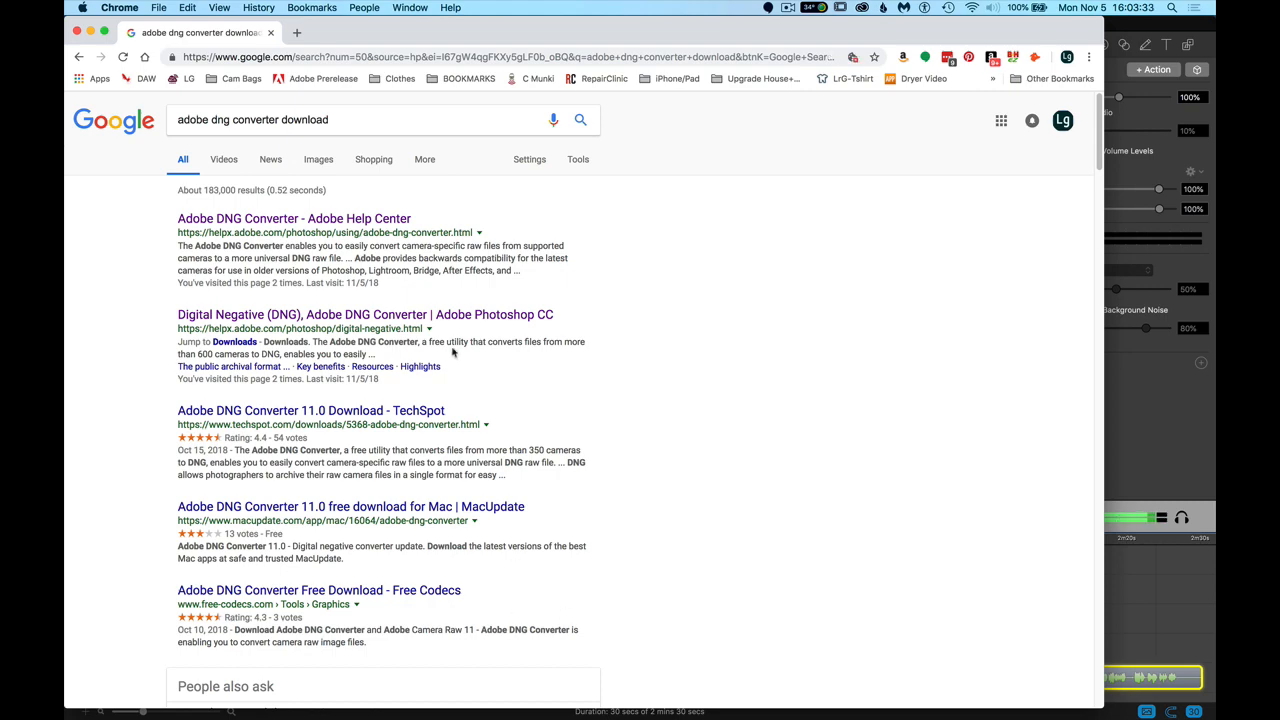
click(294, 218)
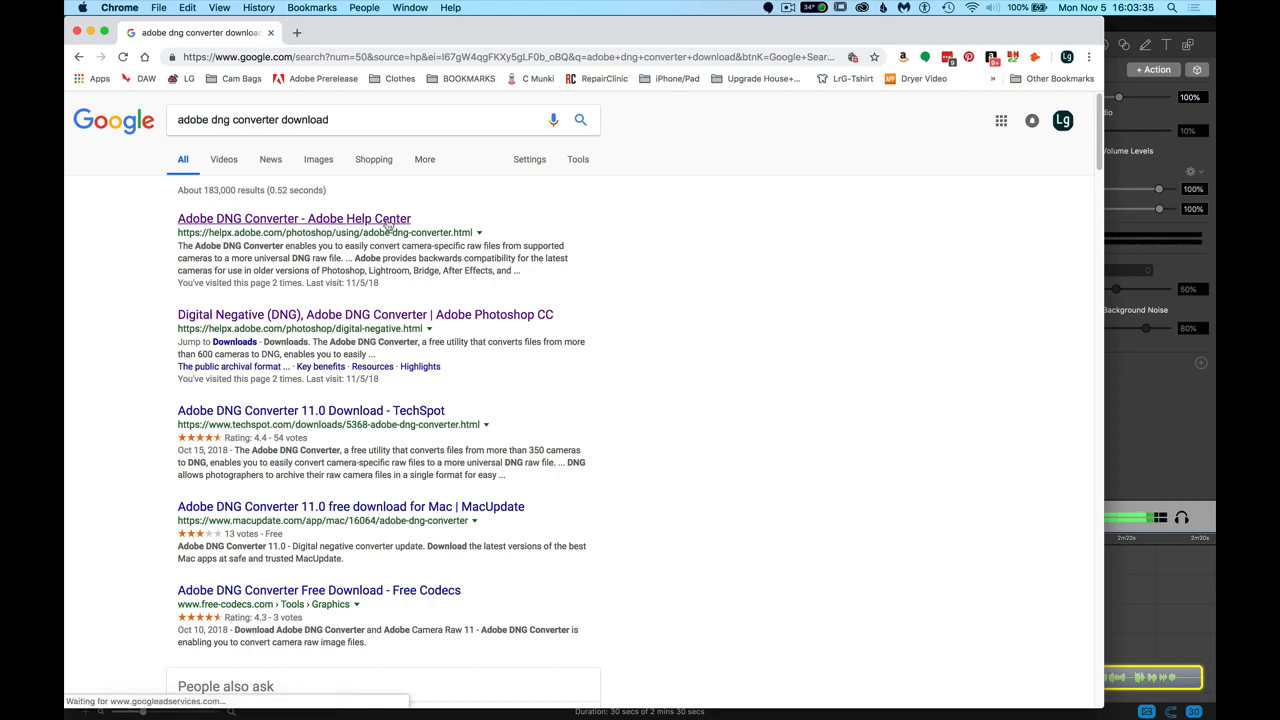
Download the Mac OS version of Adobe DNG Converter 11.0 into Downloads.
click(294, 218)
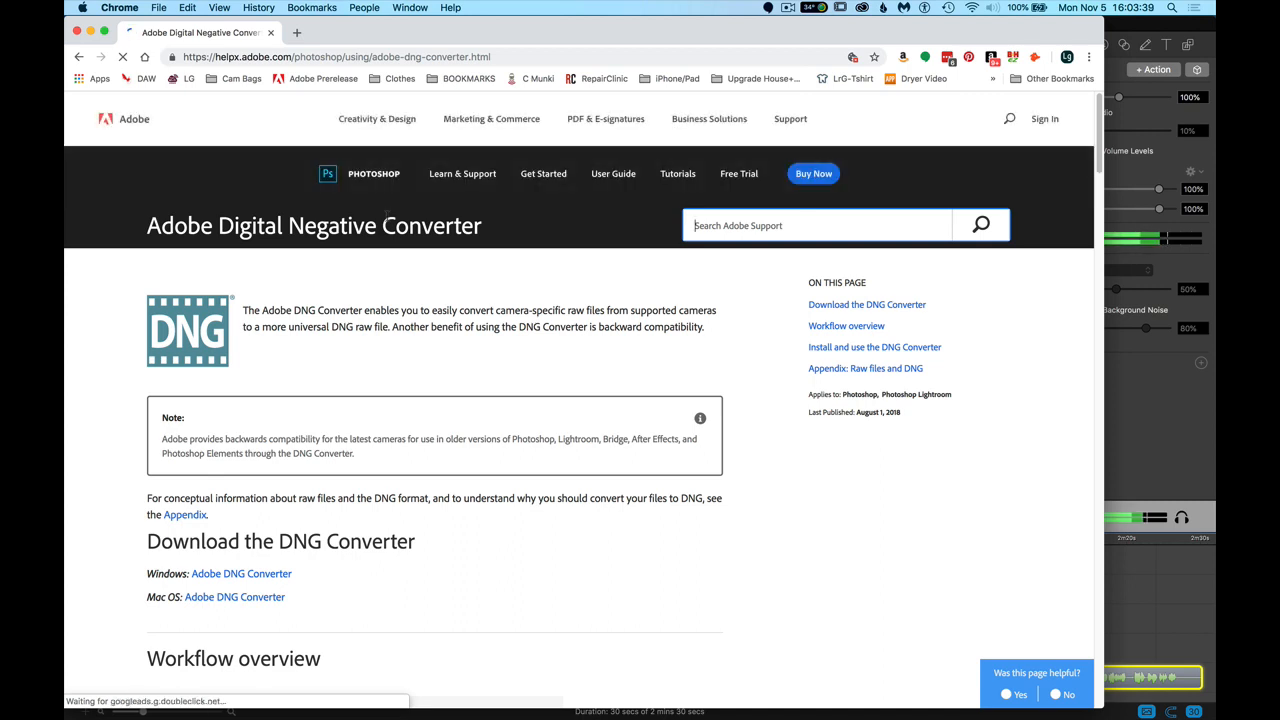
scroll(down, 3)
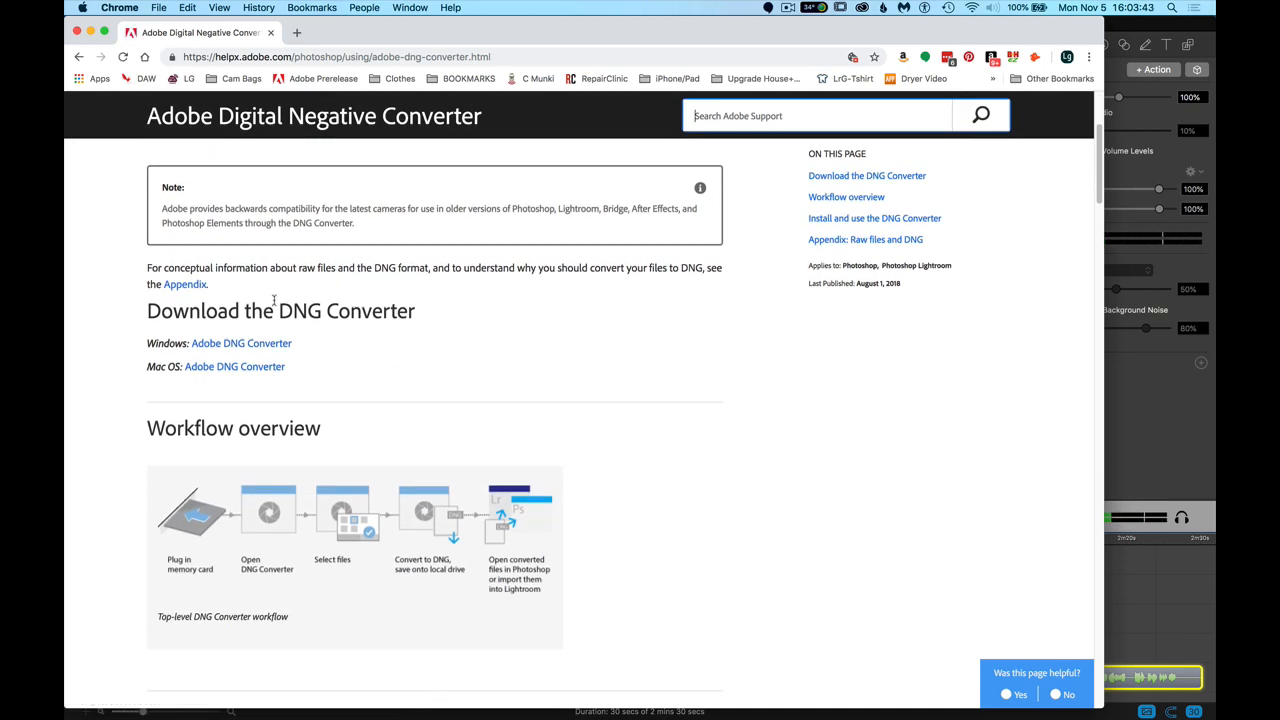
mouse_move(234, 366)
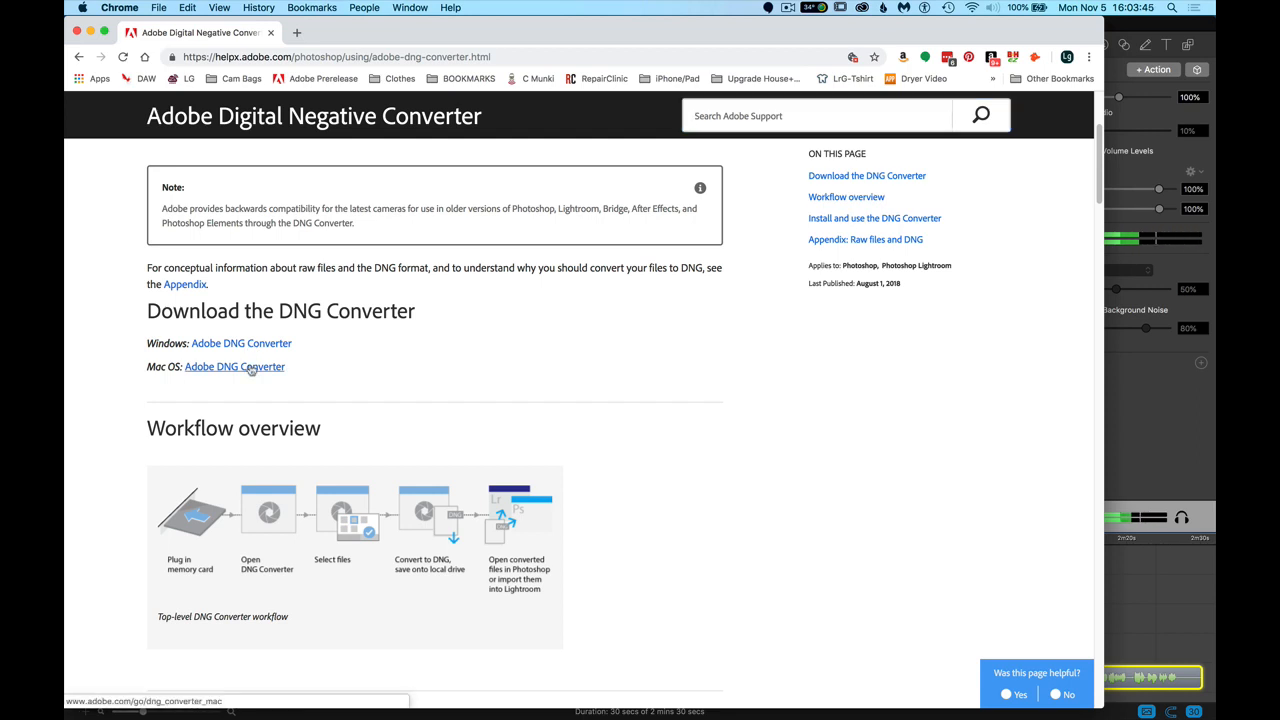
click(234, 366)
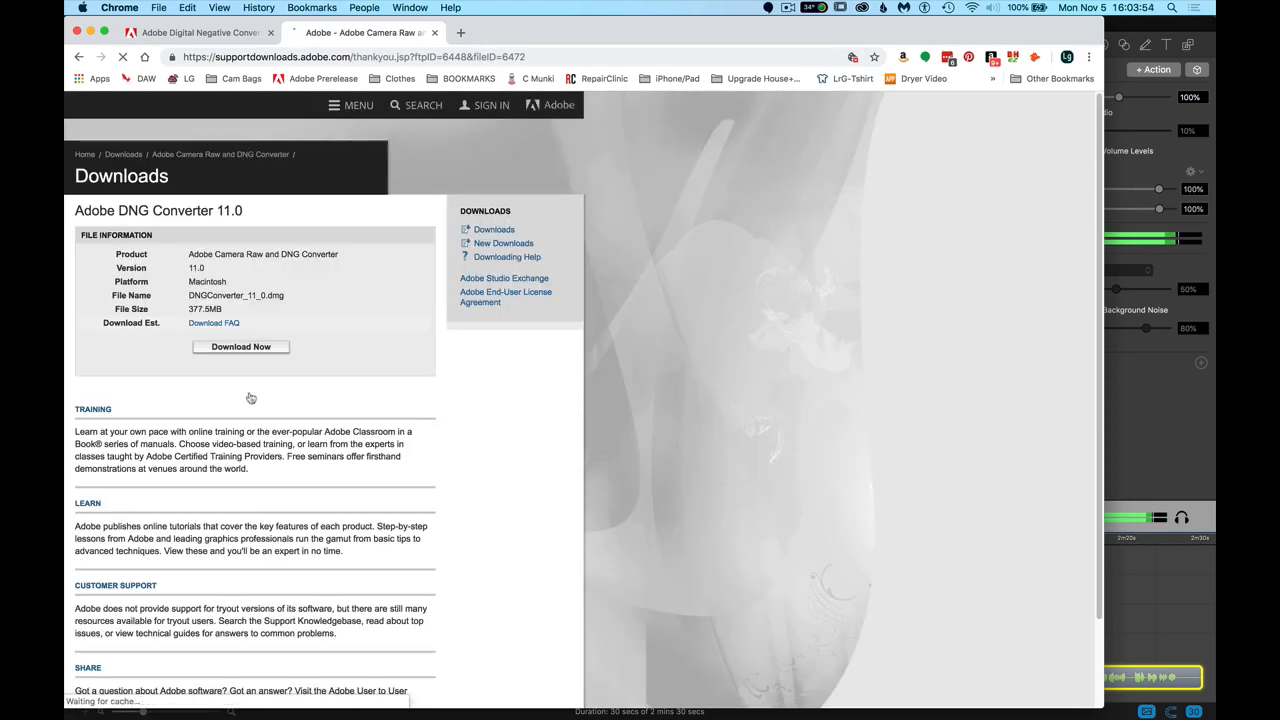
click(240, 346)
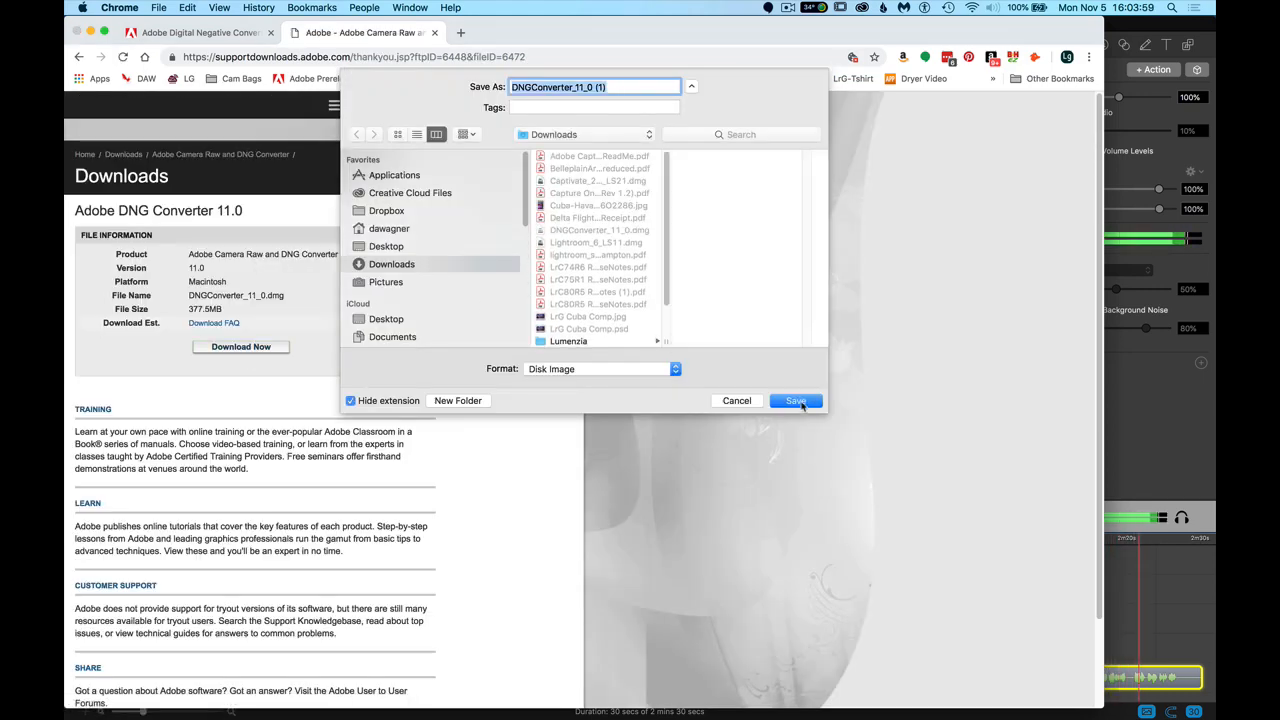
click(796, 400)
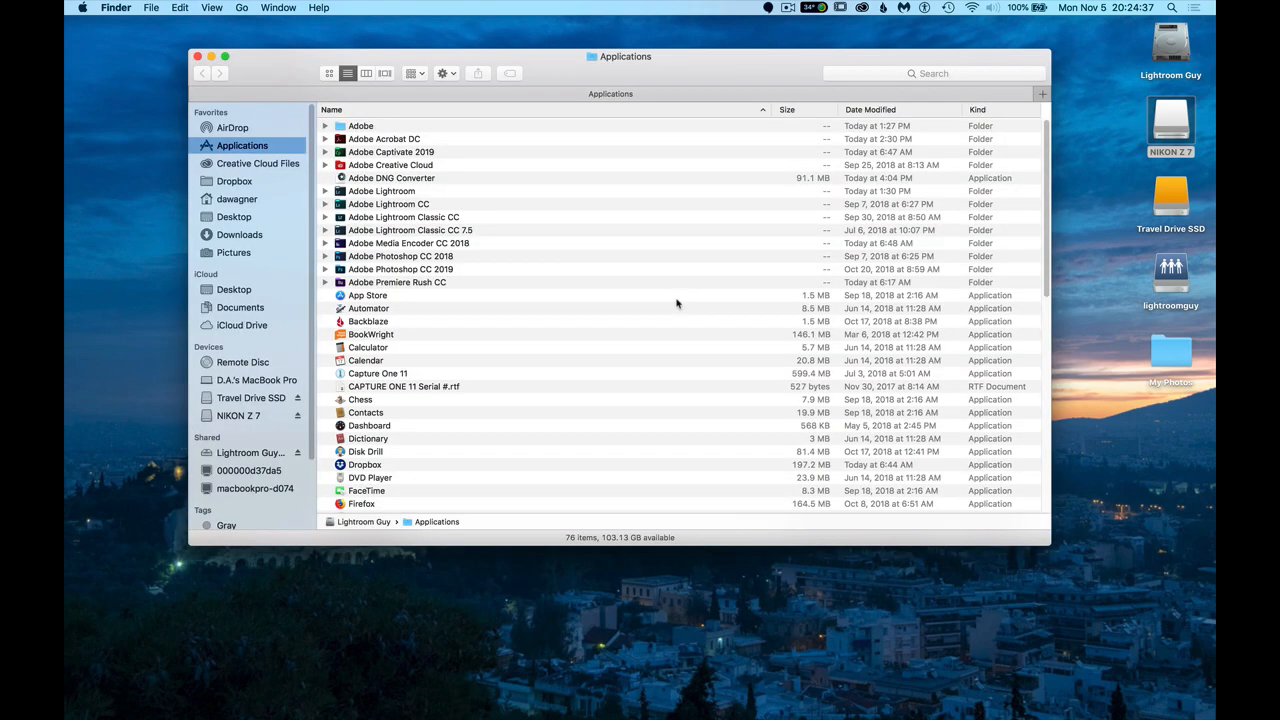
Launch Adobe DNG Converter from the Applications folder.
click(392, 178)
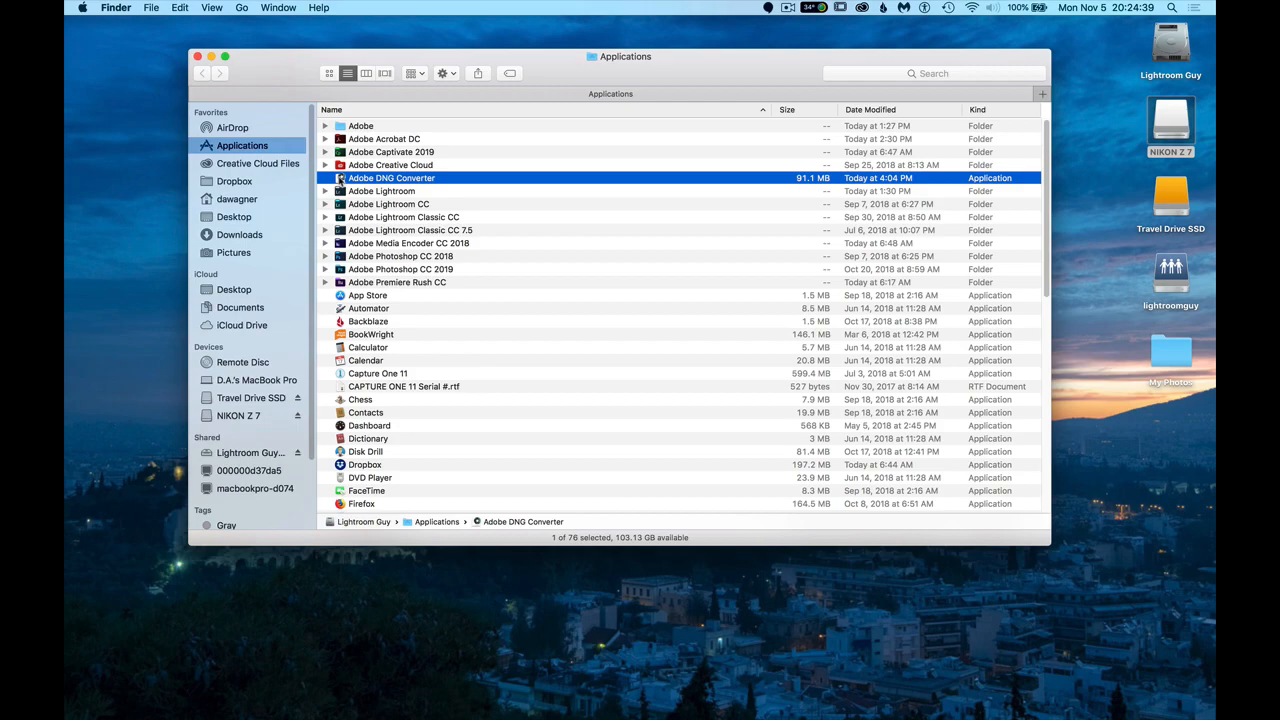
double_click(392, 178)
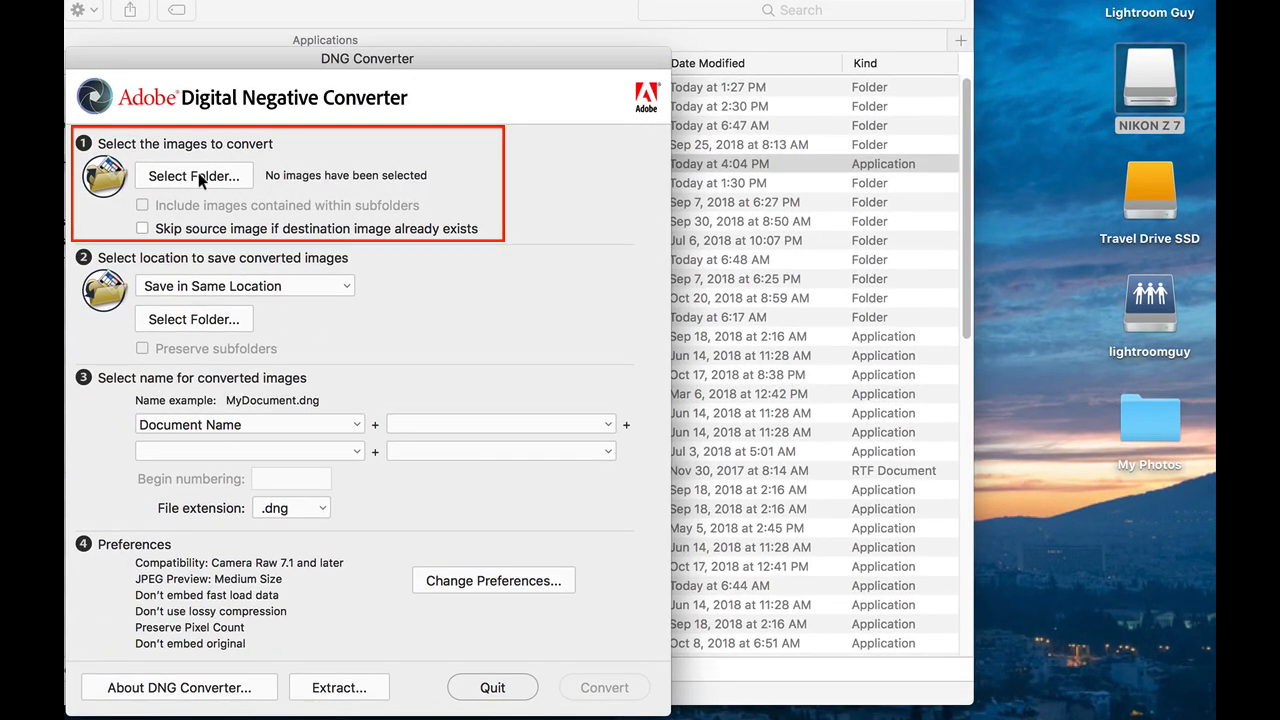
Set the desktop My Photos folder as the source of images to convert.
click(194, 176)
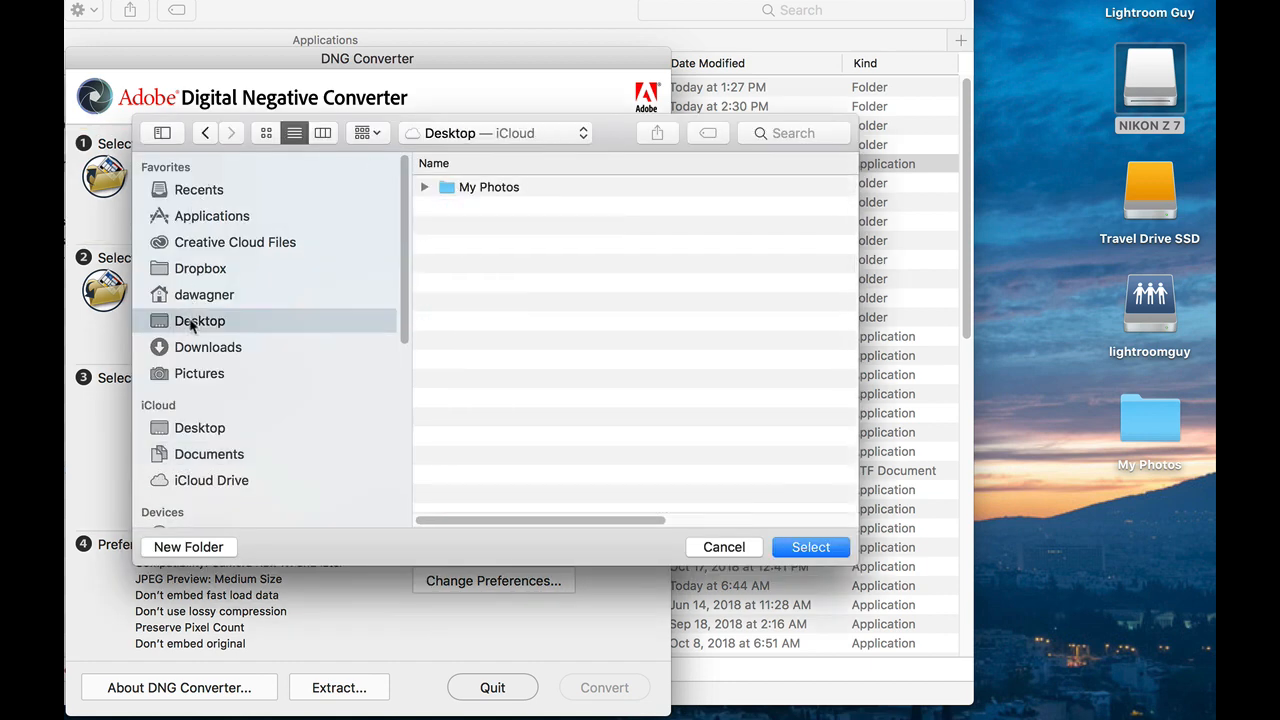
click(488, 186)
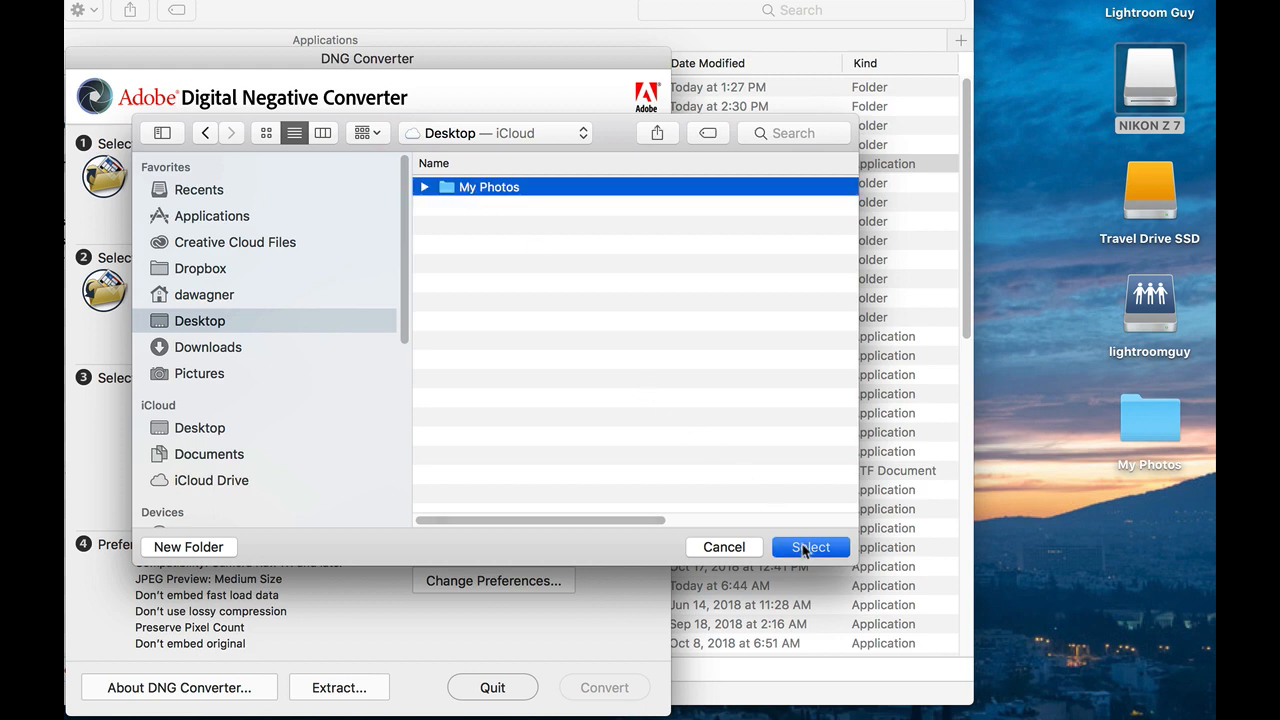
click(810, 548)
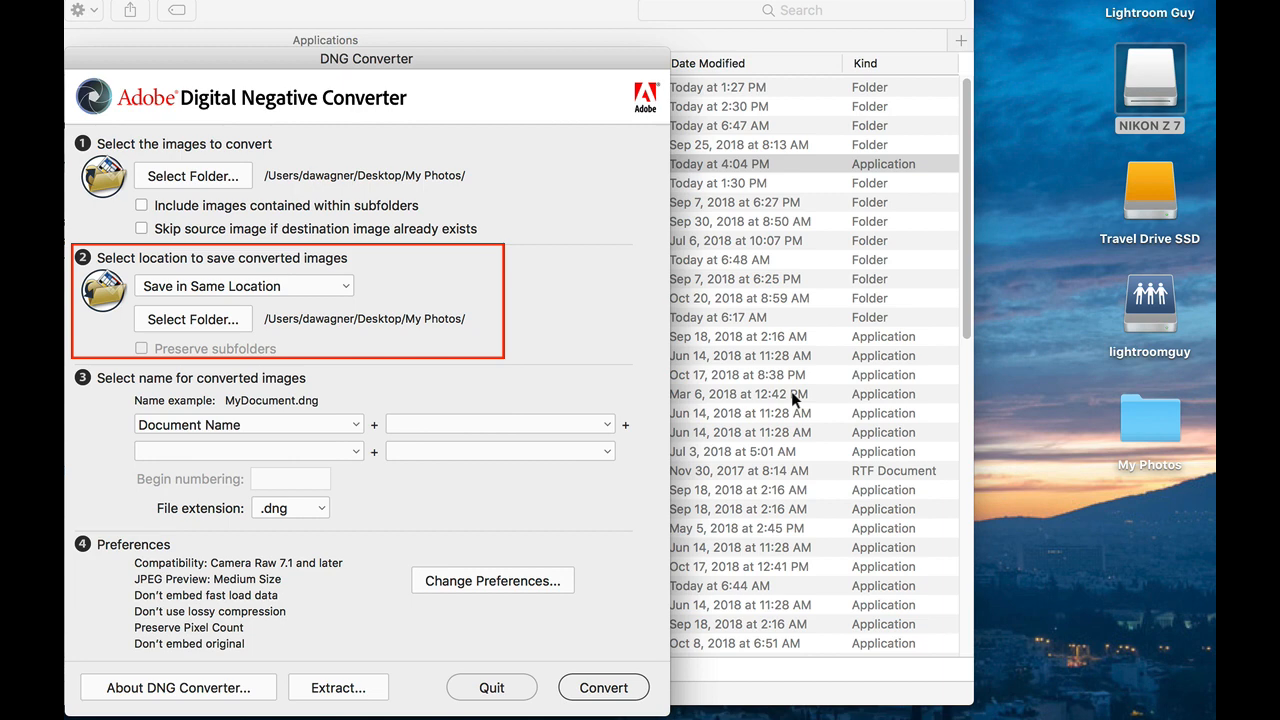
mouse_move(304, 284)
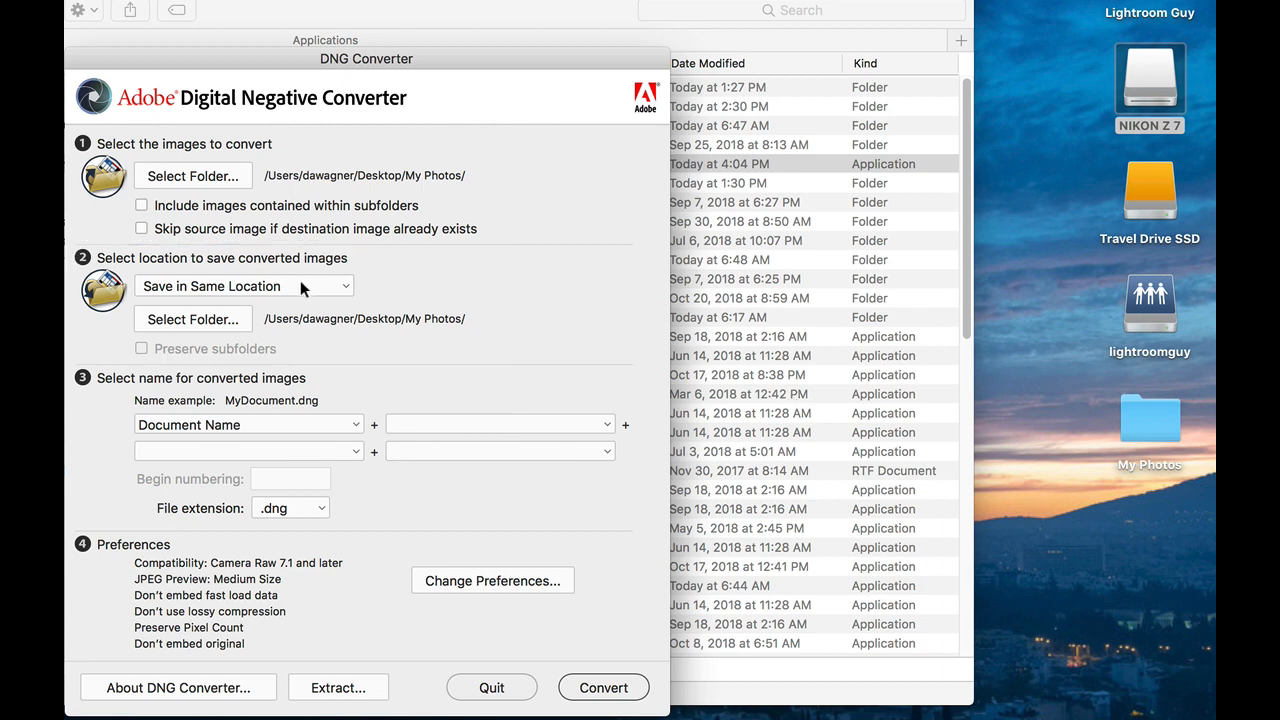
Create a Converted Photos folder in ~Lightroom Master Library/2018 and set it as the save location.
click(244, 286)
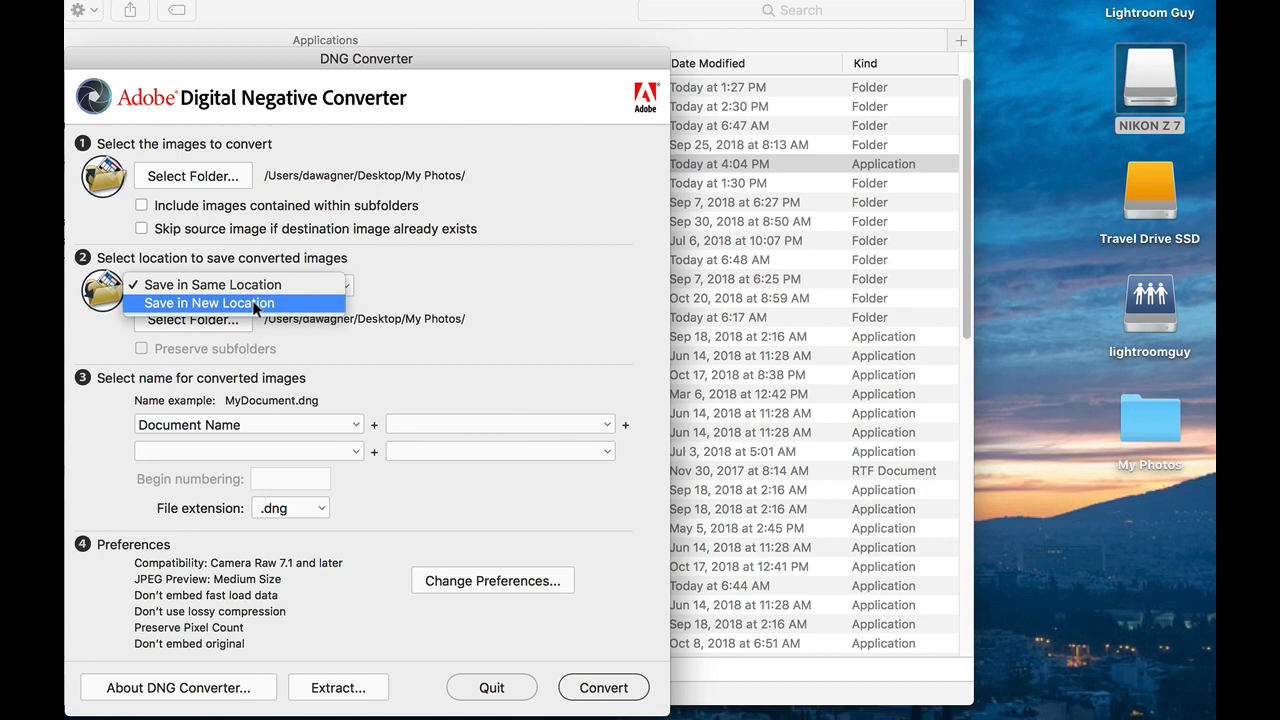
mouse_move(282, 308)
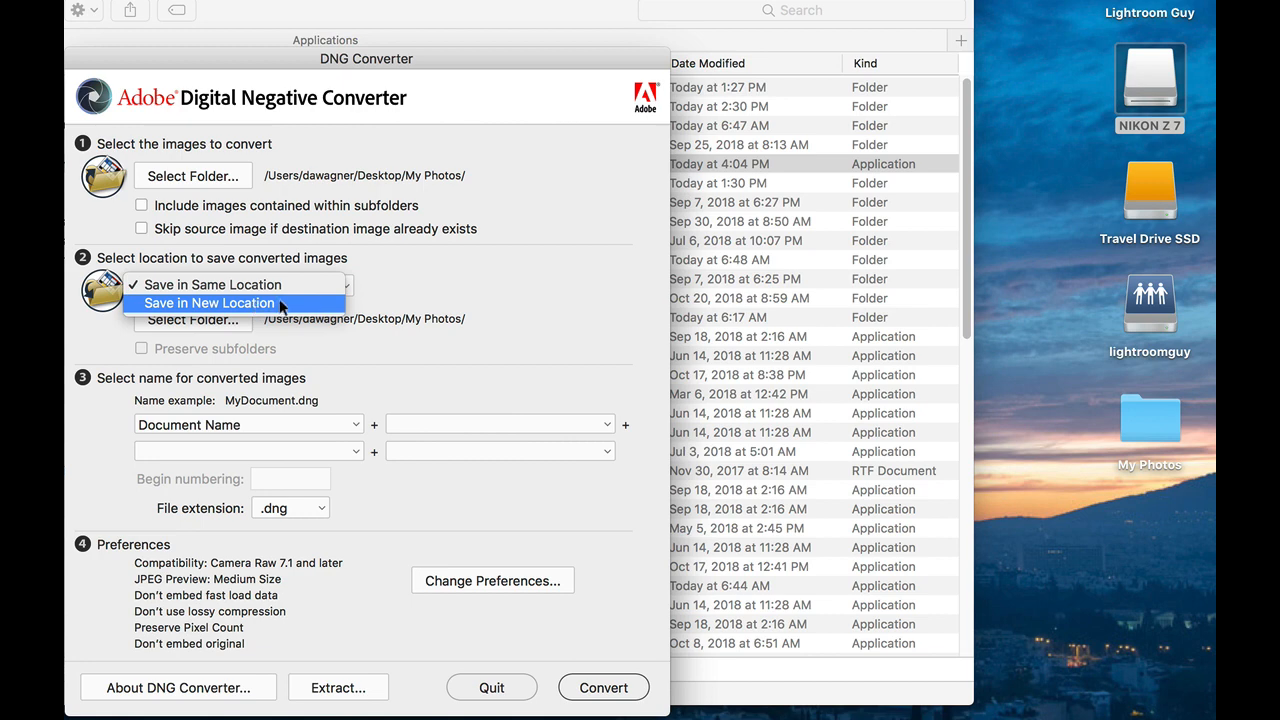
click(208, 304)
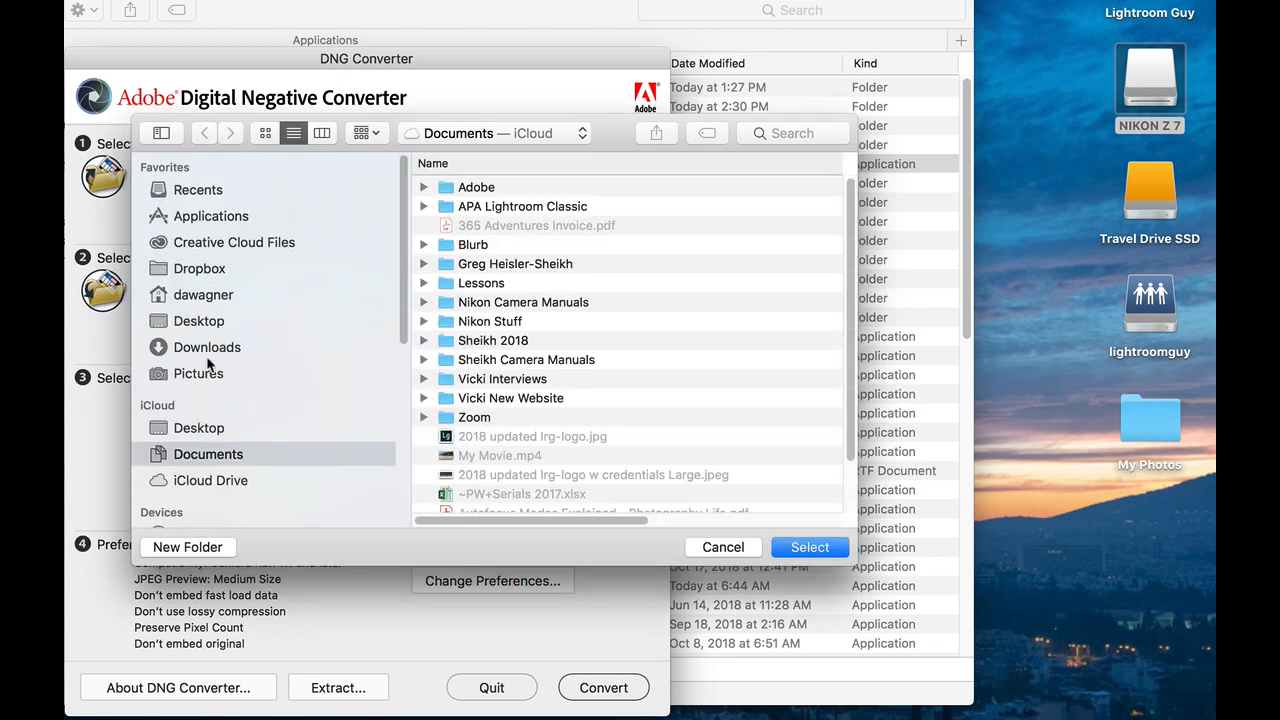
click(198, 374)
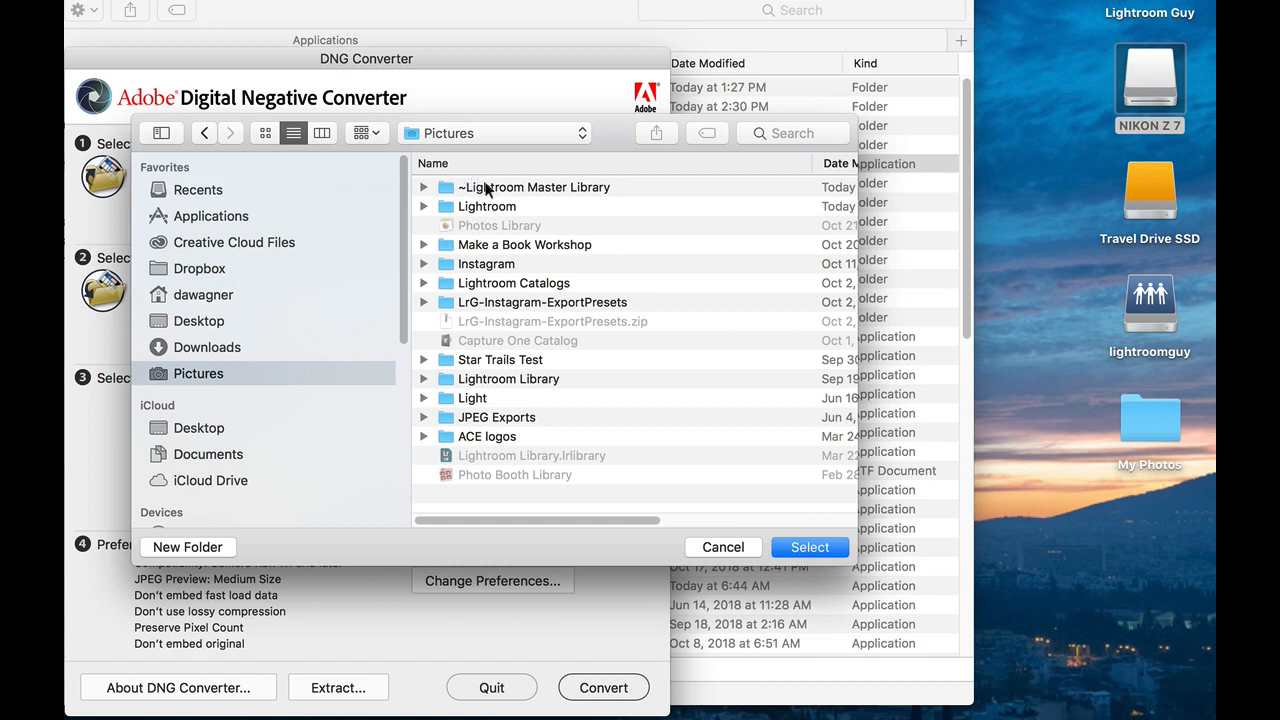
double_click(534, 188)
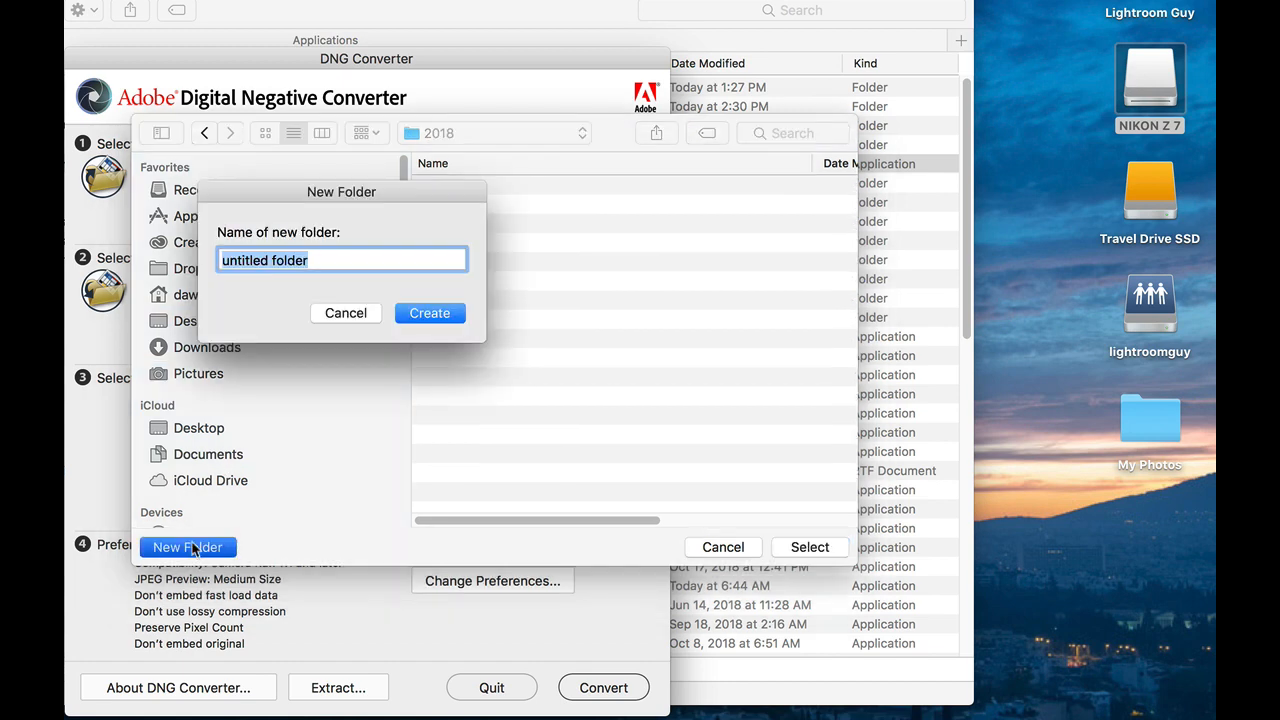
text(Converted P)
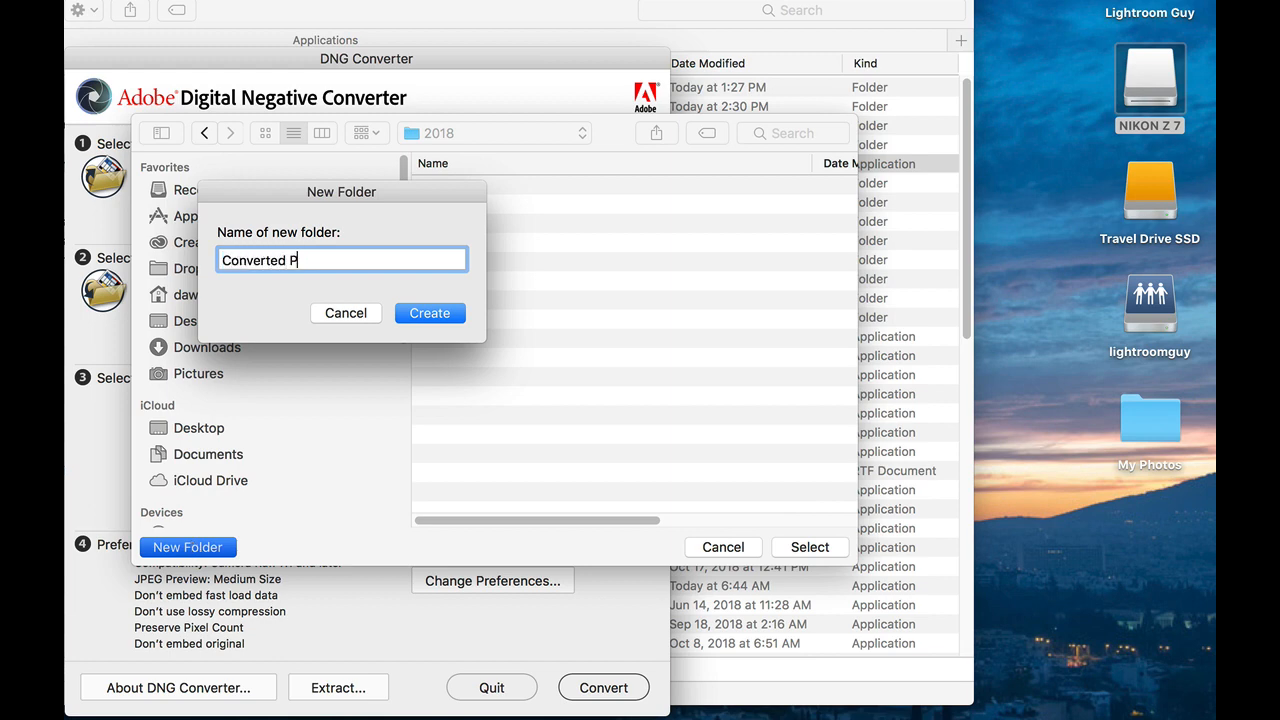
text(hotos)
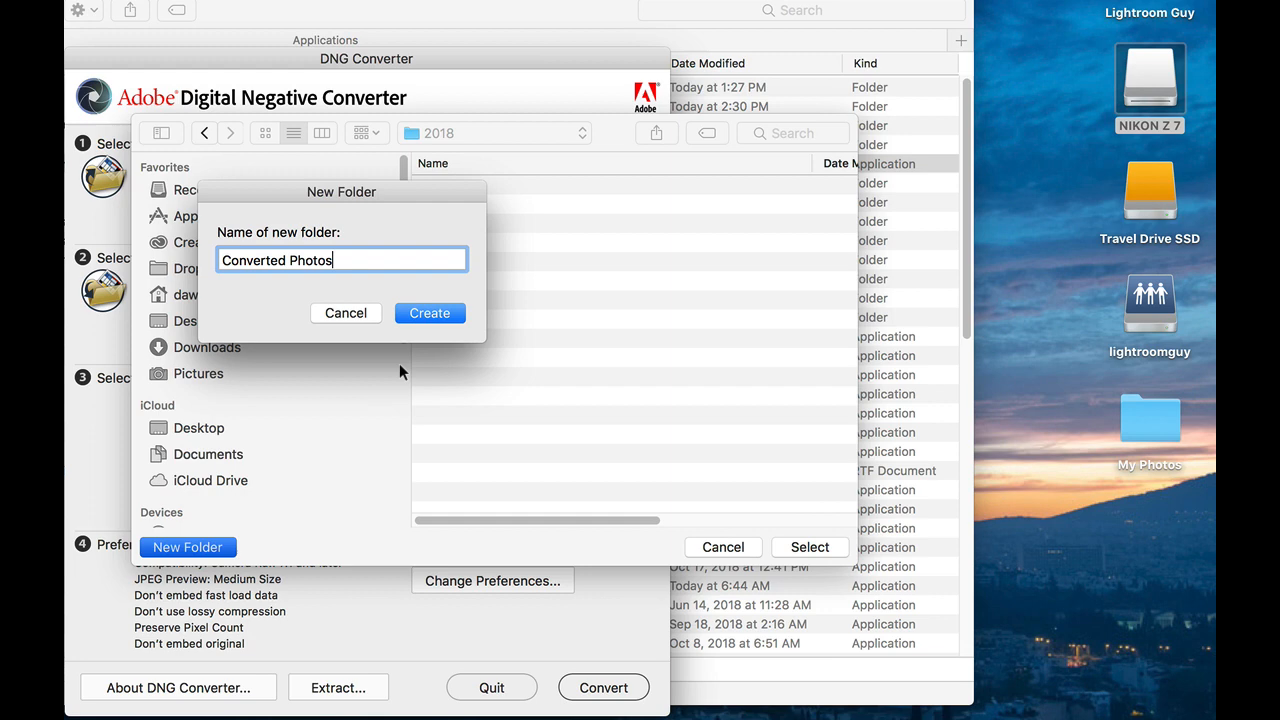
click(430, 312)
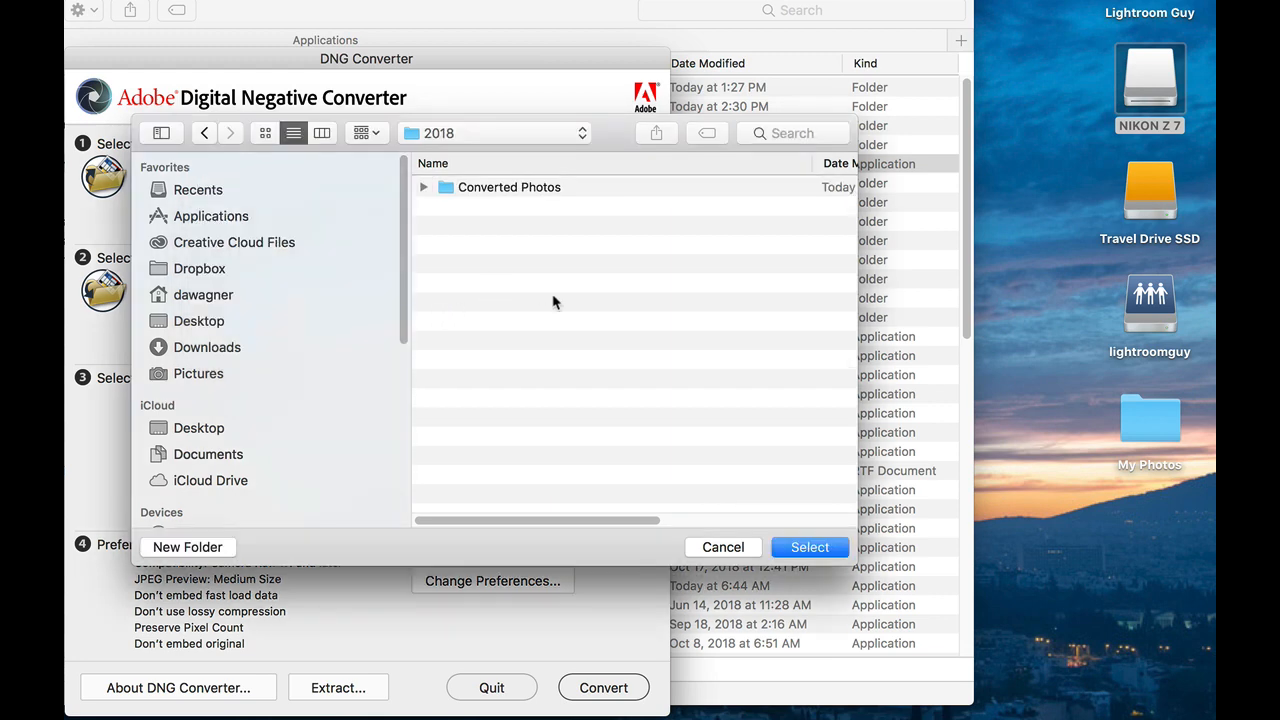
click(508, 188)
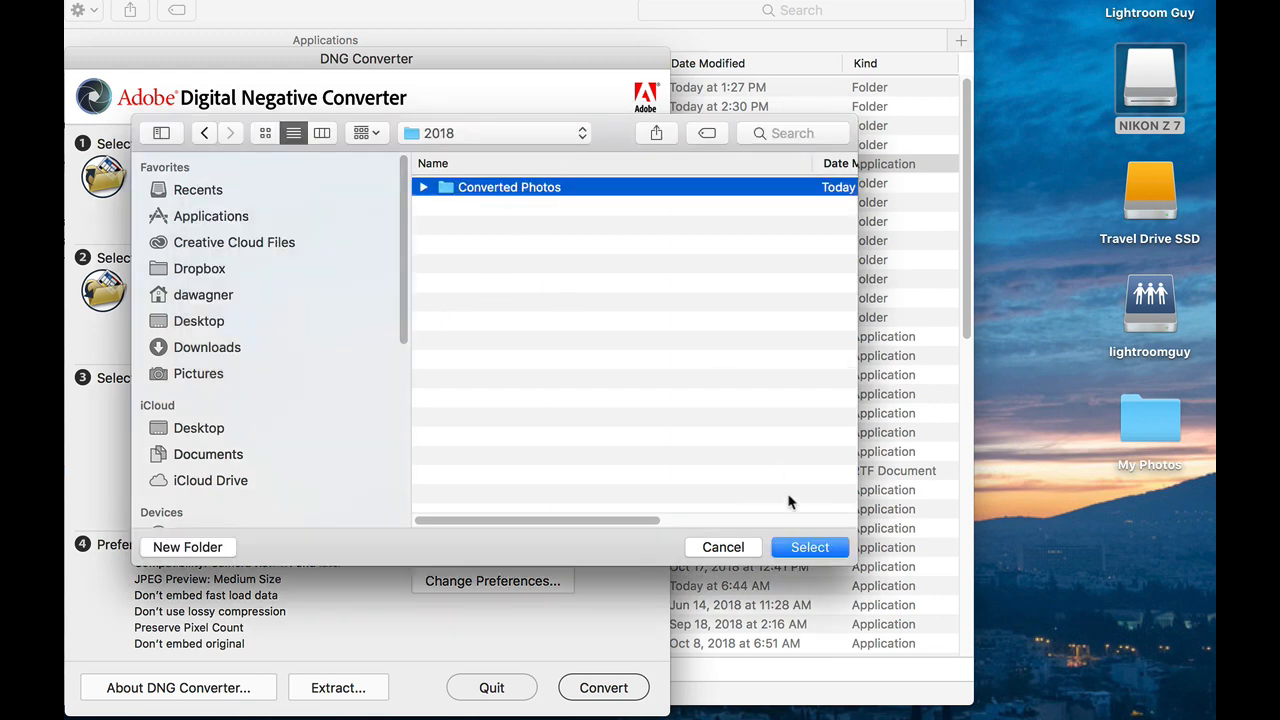
click(808, 548)
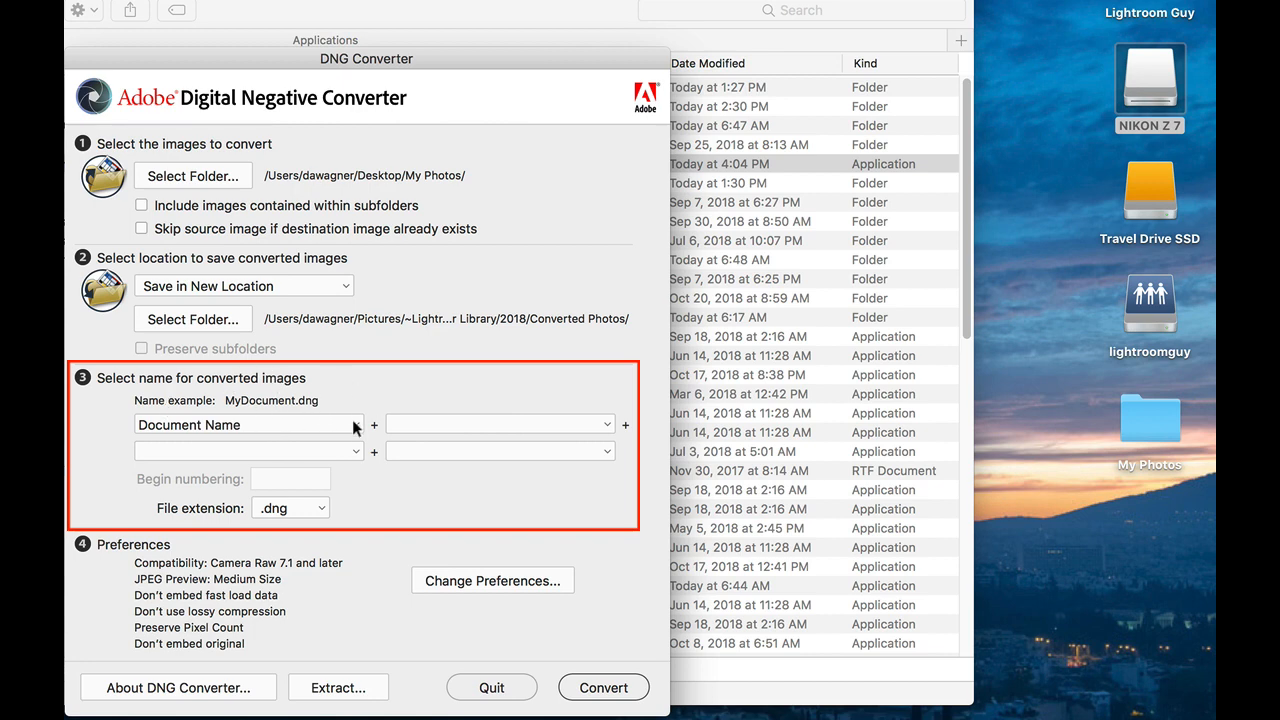
click(248, 424)
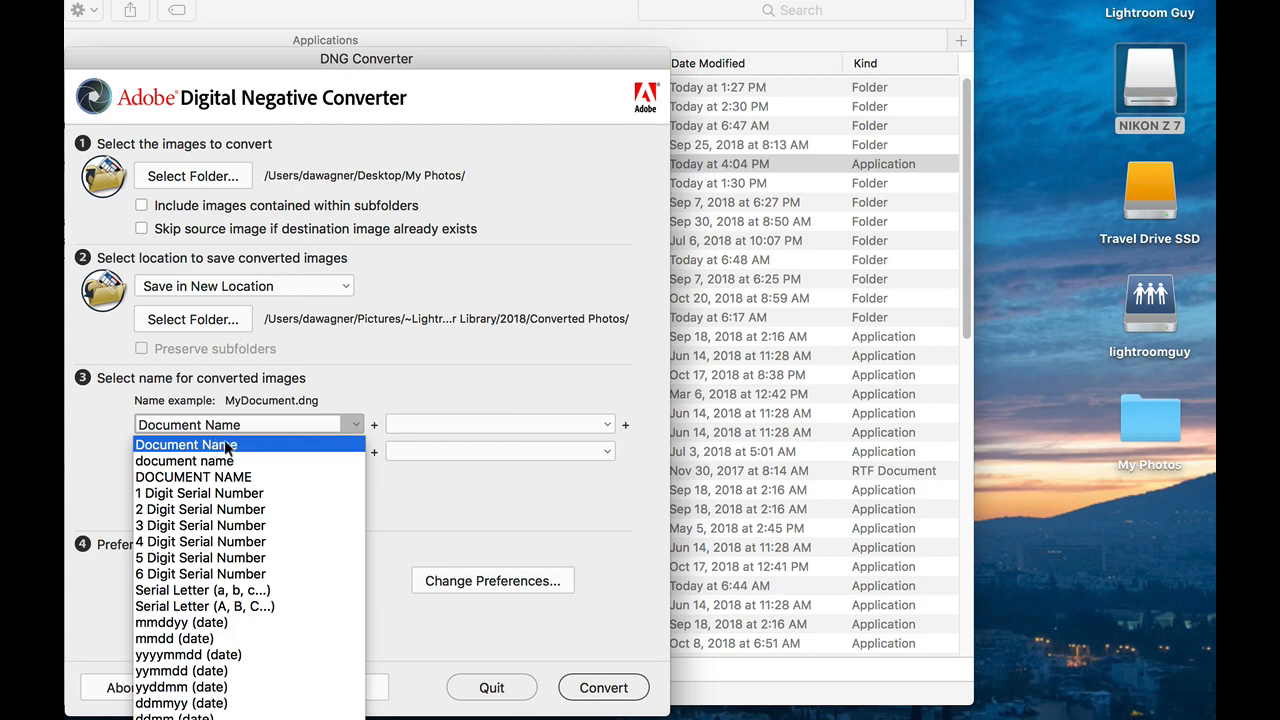
mouse_move(236, 476)
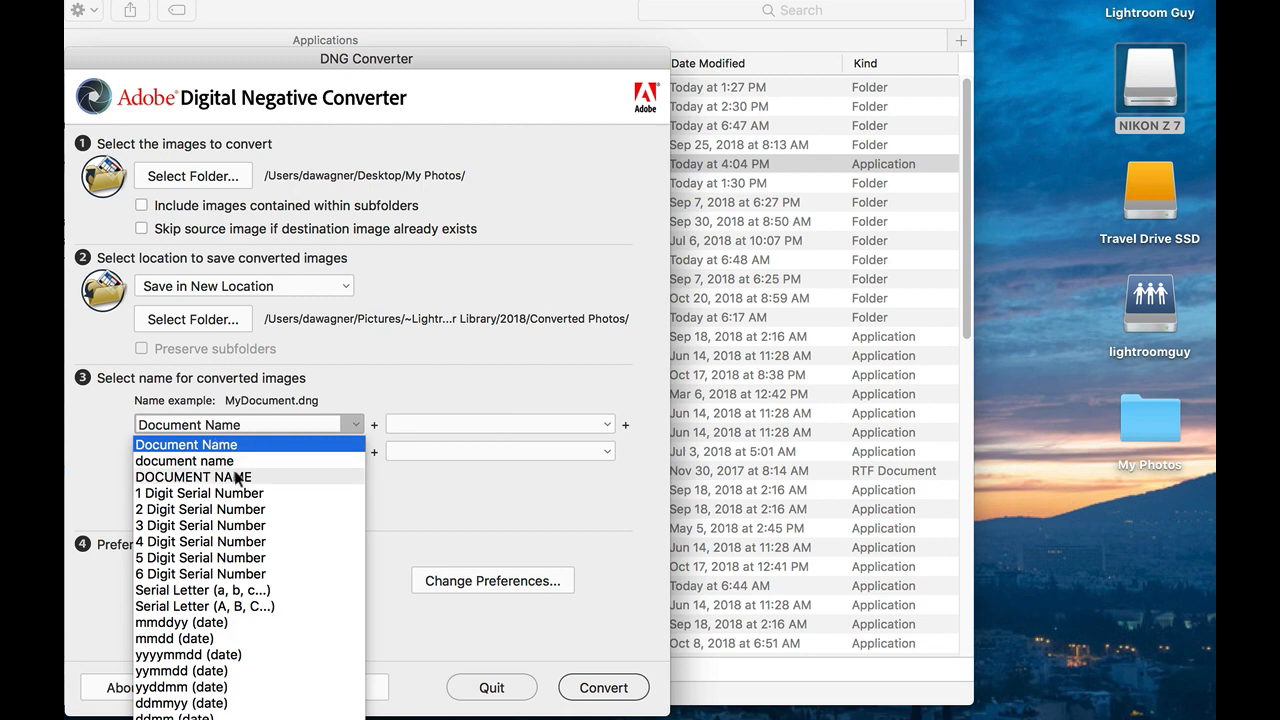
click(186, 444)
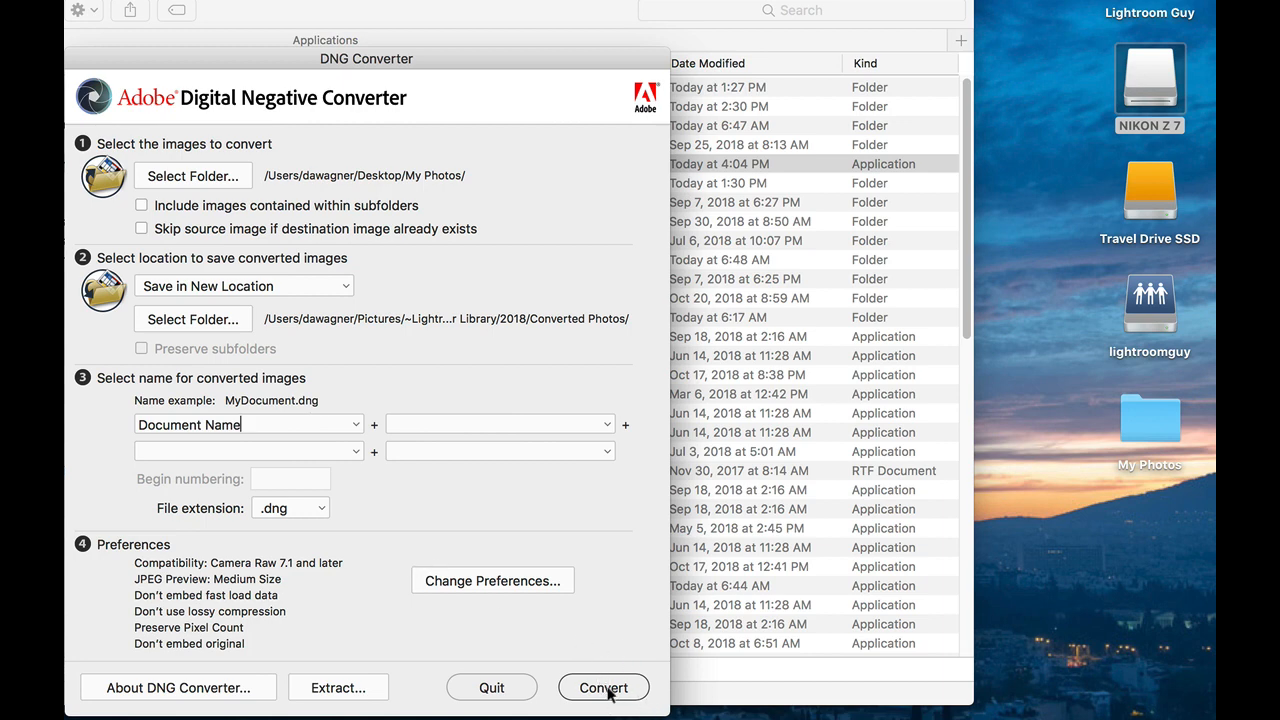
Convert the NEF photos to DNG and dismiss the successful conversion report.
click(604, 688)
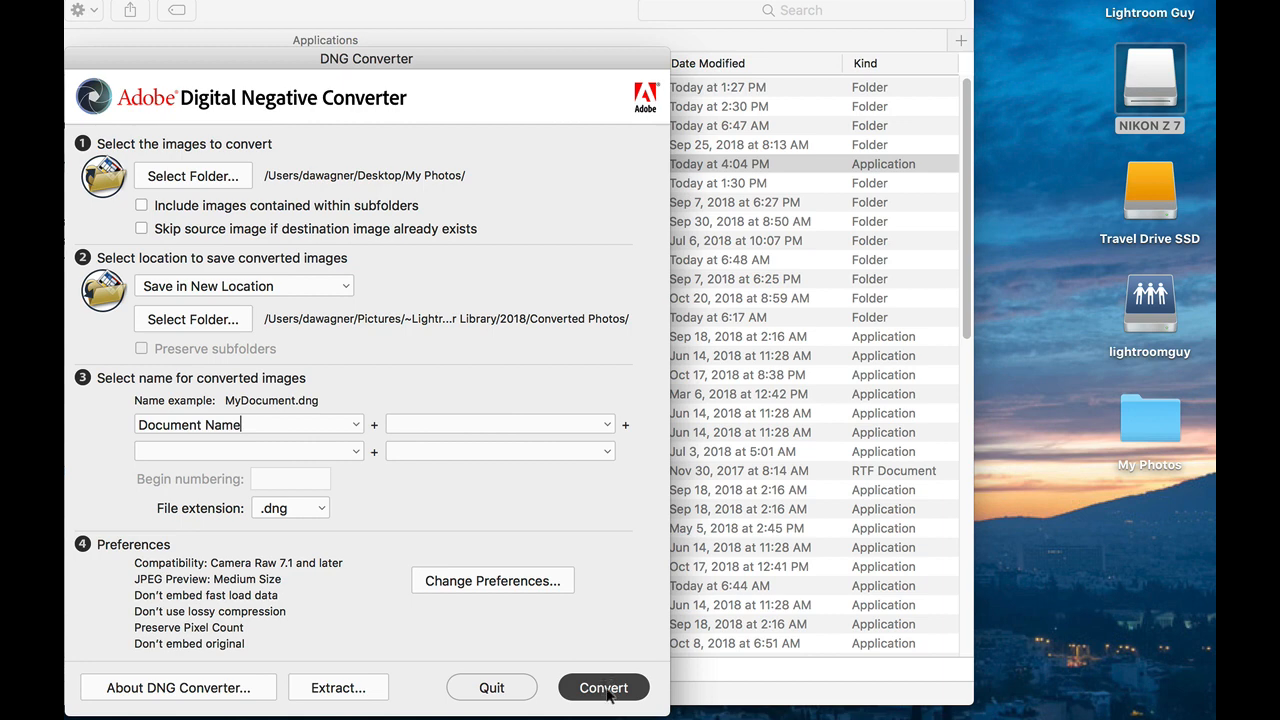
click(604, 688)
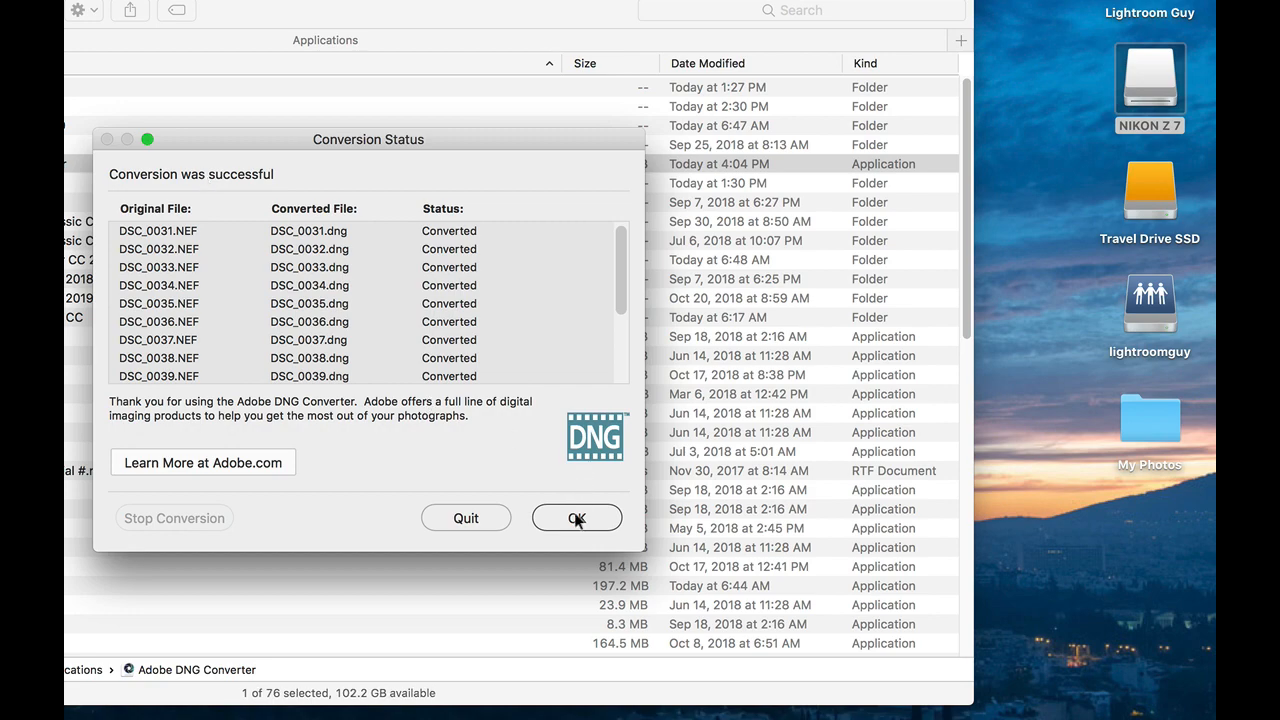
click(576, 518)
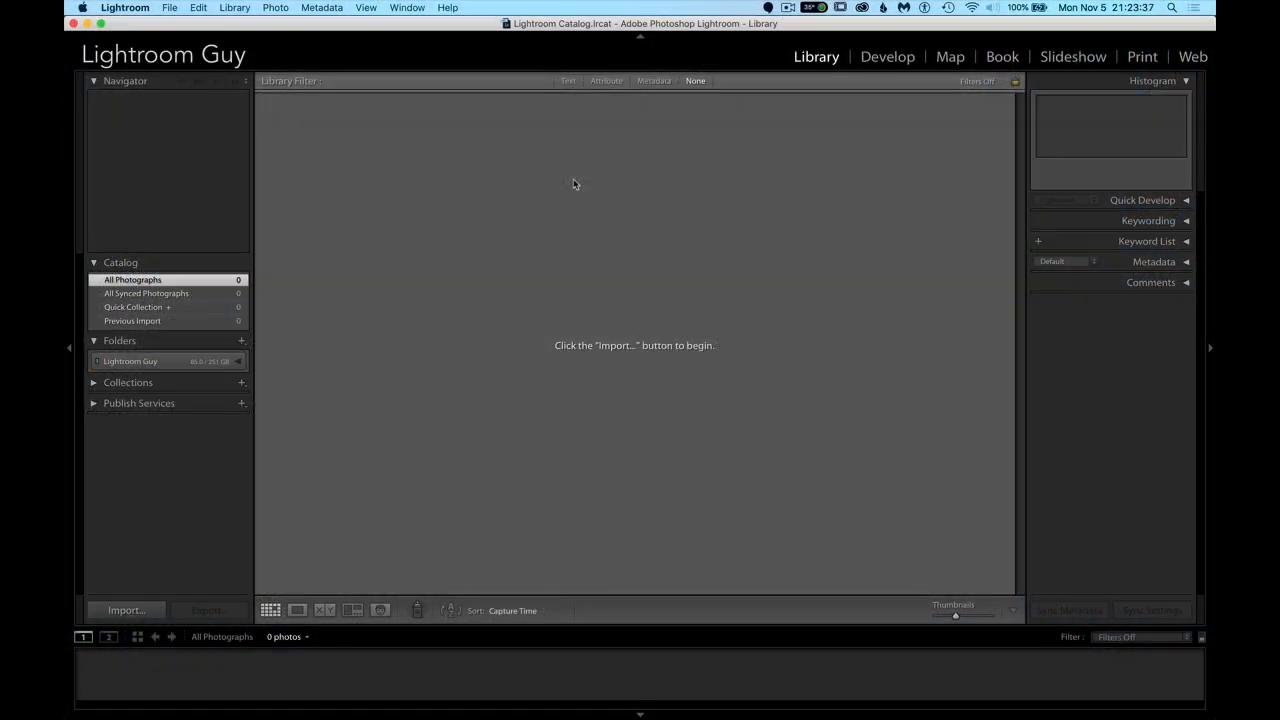
mouse_move(568, 192)
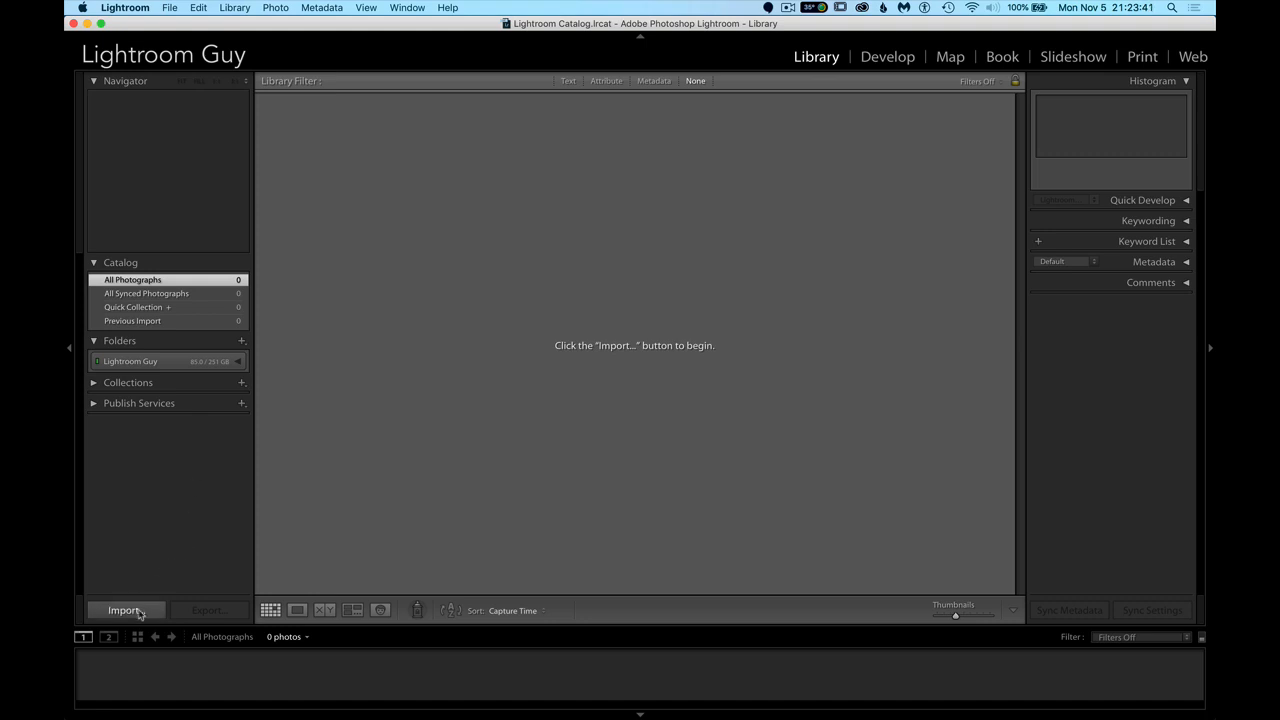
Choose Pictures > ~Lightroom Master Library > 2018 > Converted Photos as the import source in Add mode.
click(124, 610)
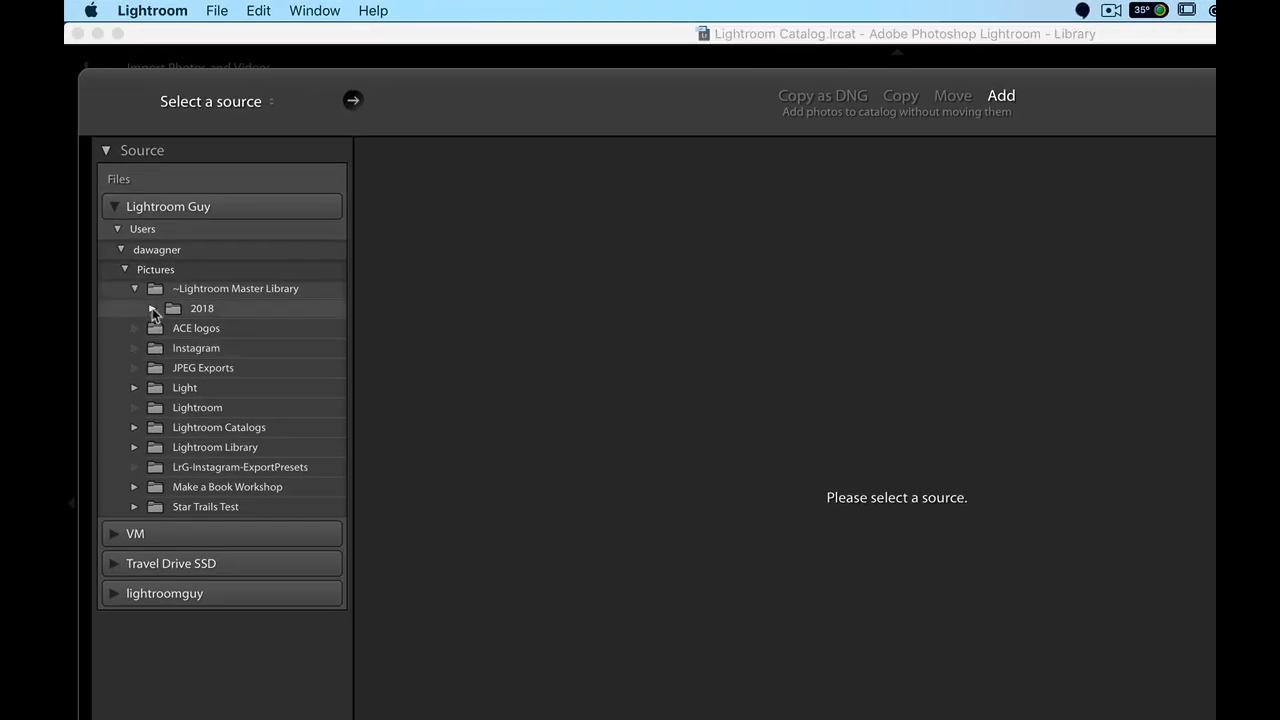
click(152, 308)
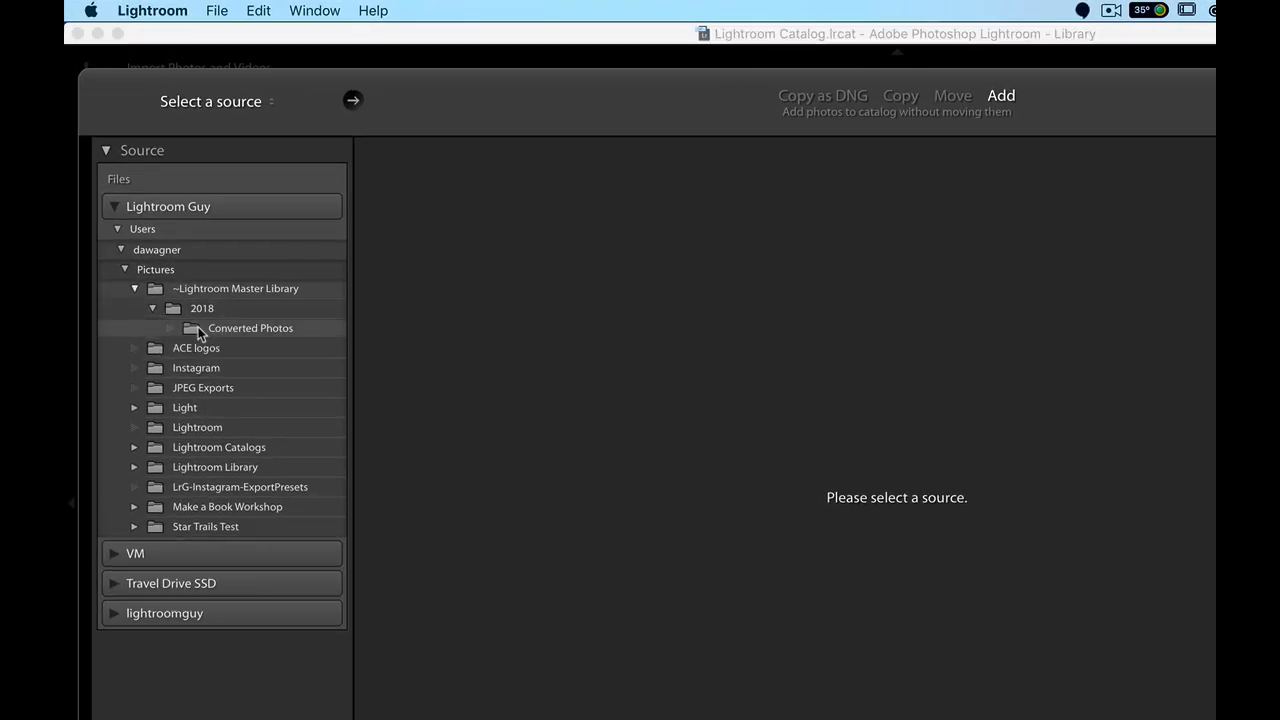
click(250, 328)
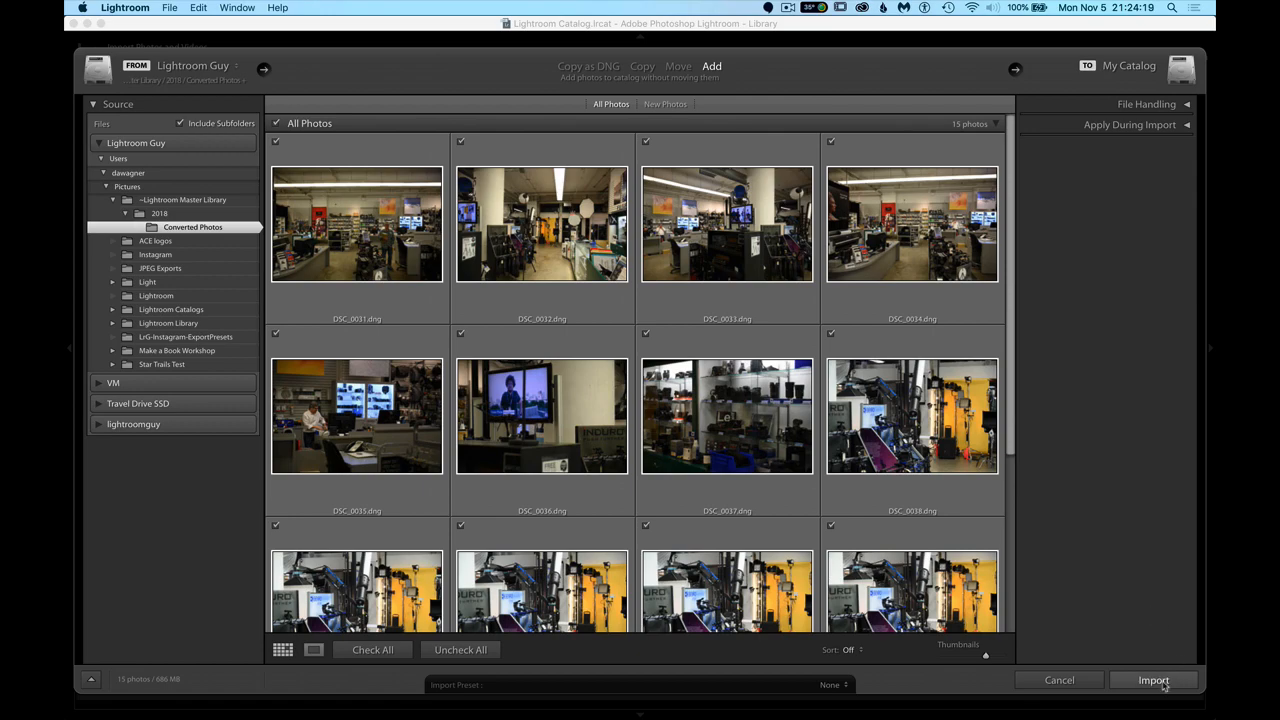
Import the 15 DNG photos into the catalog and show the Converted Photos folder in the Library grid.
click(1152, 680)
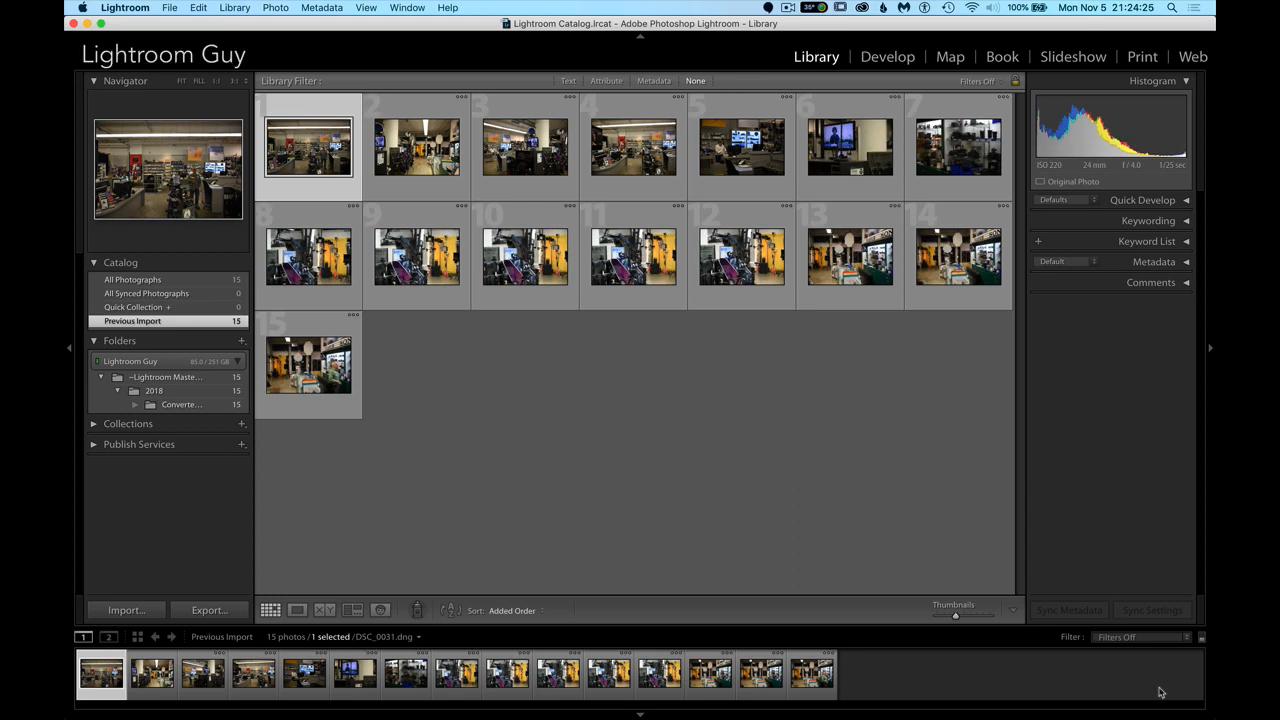
mouse_move(1080, 664)
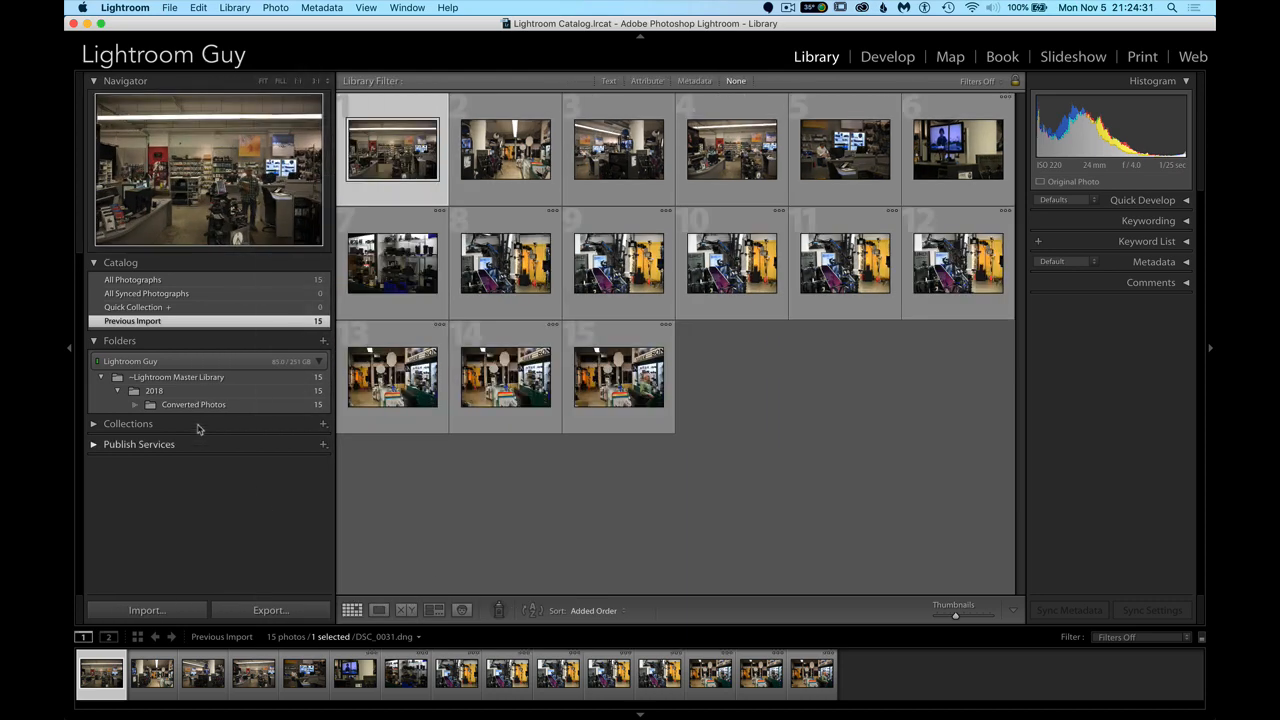
click(192, 404)
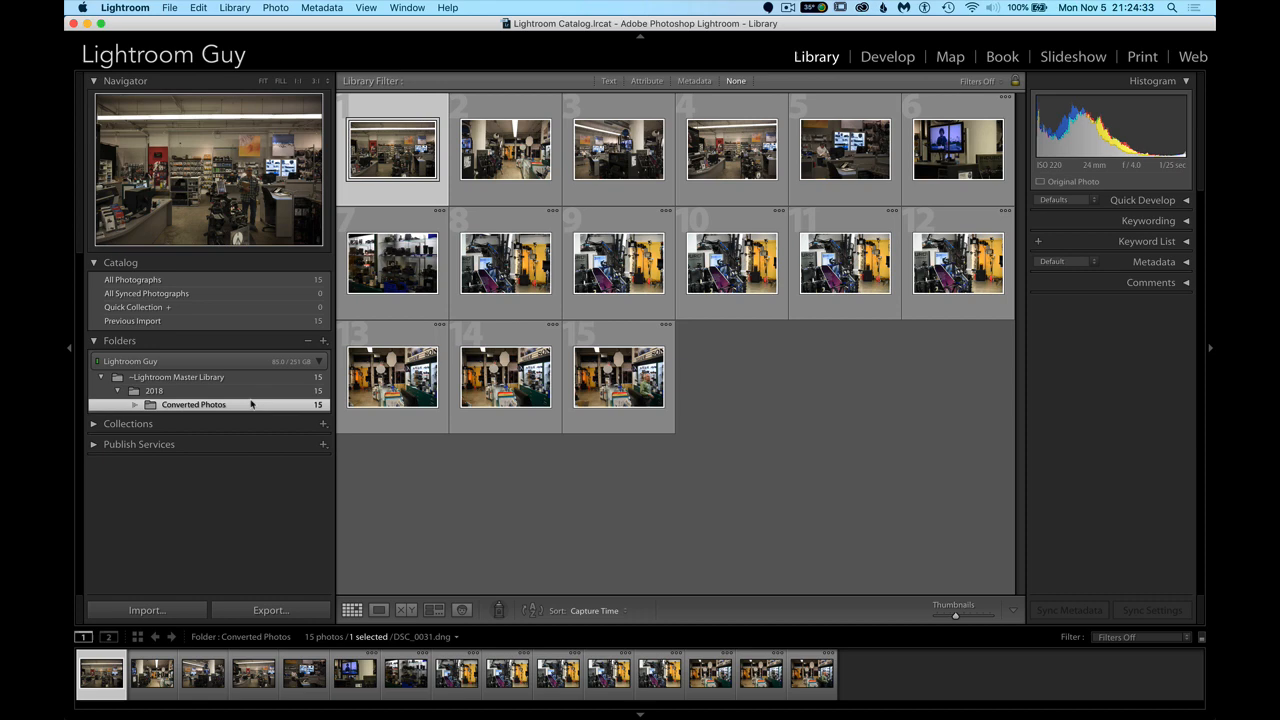